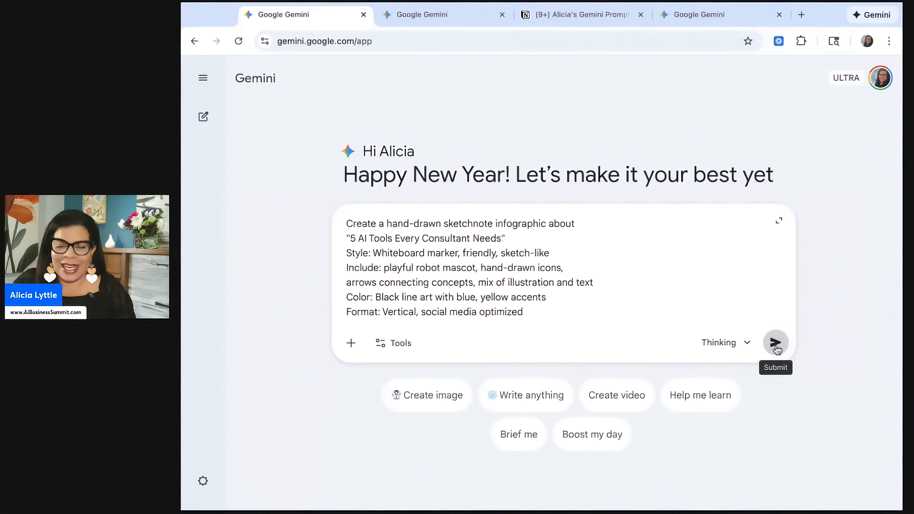
- Send the sketchnote prompt and review the generated '5 AI Tools Every Consultant Needs' infographic
click(776, 343)
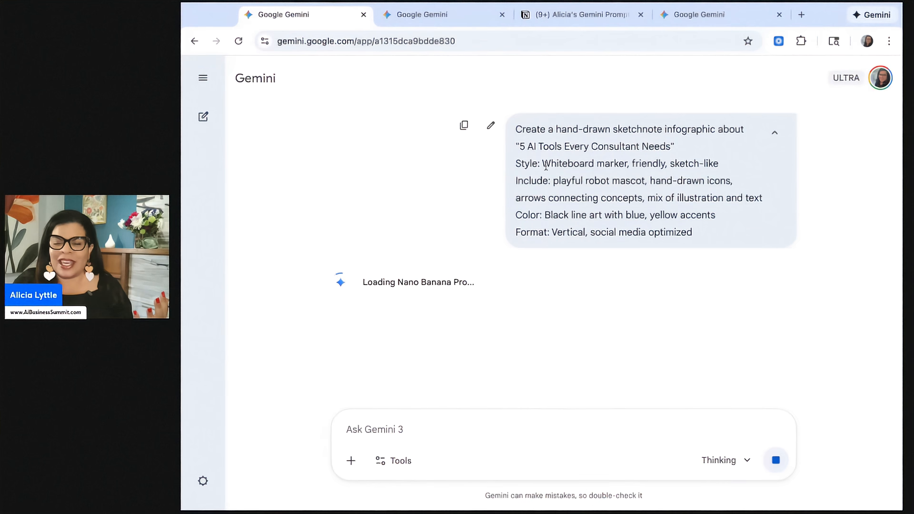
drag(543, 163, 623, 163)
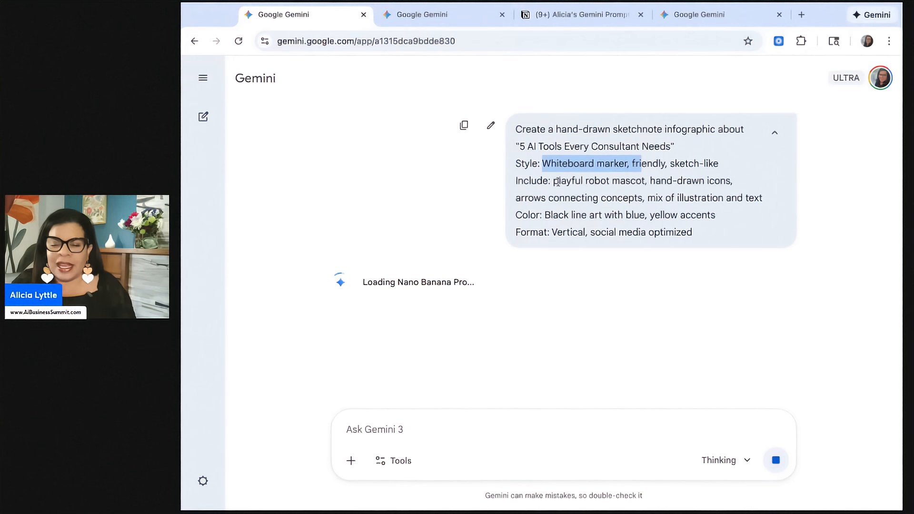
double_click(574, 180)
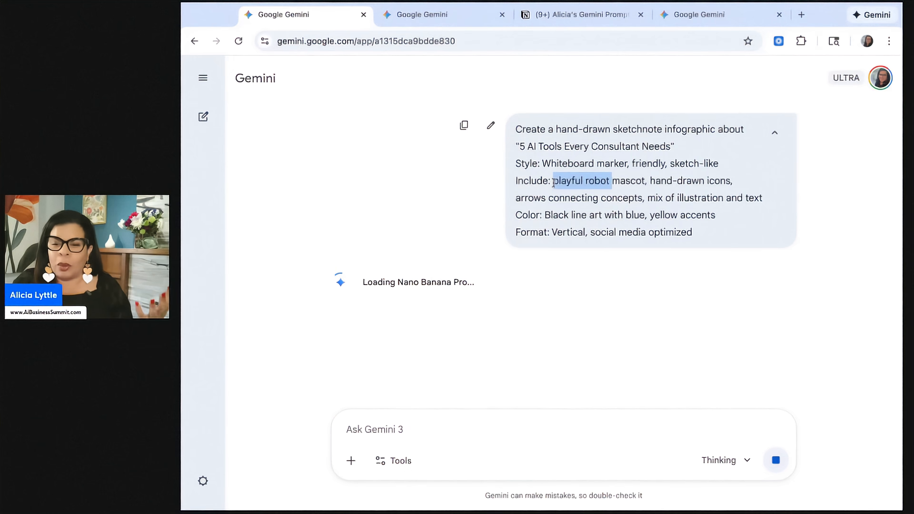
drag(552, 181, 731, 181)
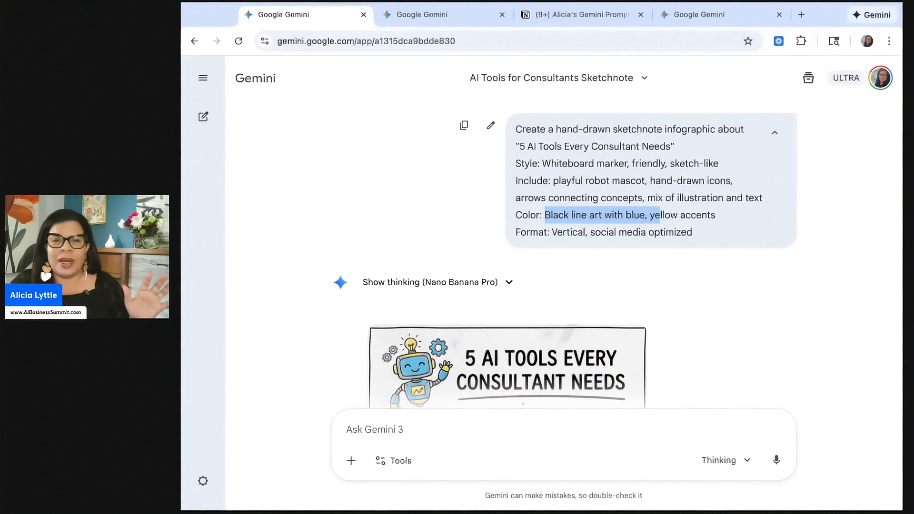
scroll(down, 3)
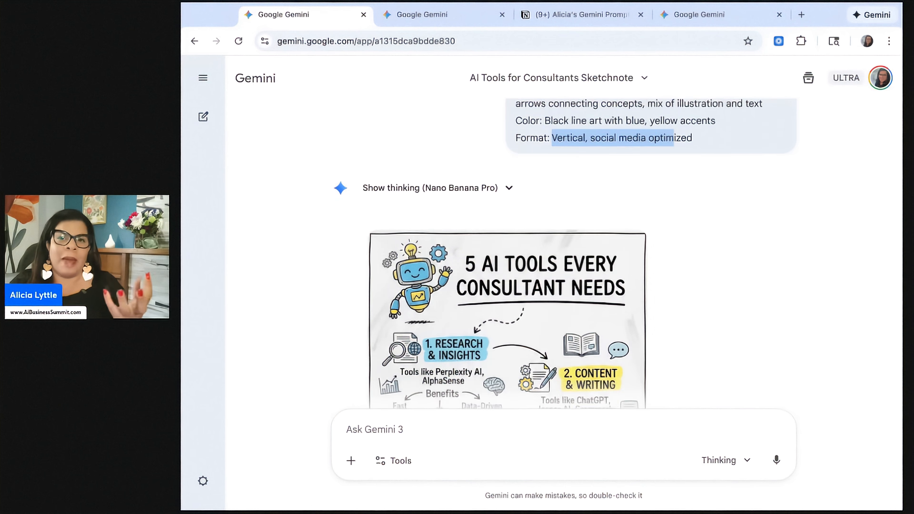
scroll(down, 3)
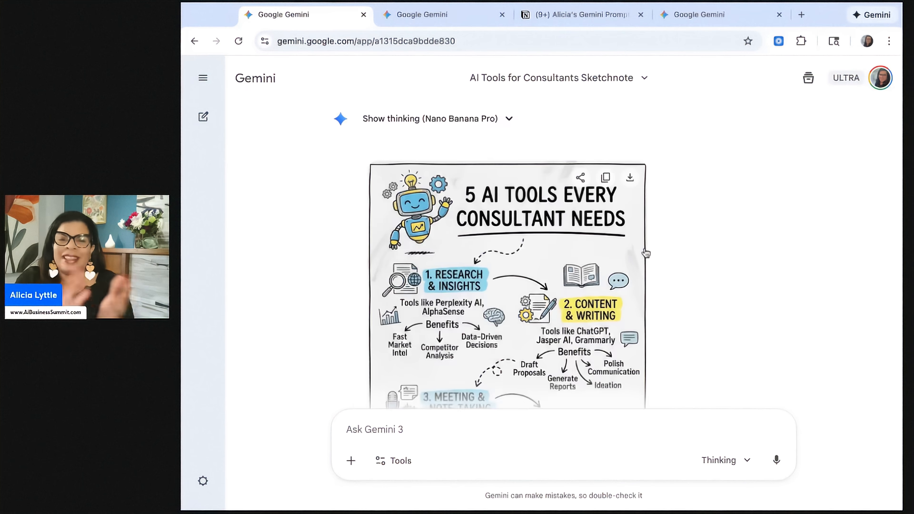
scroll(down, 3)
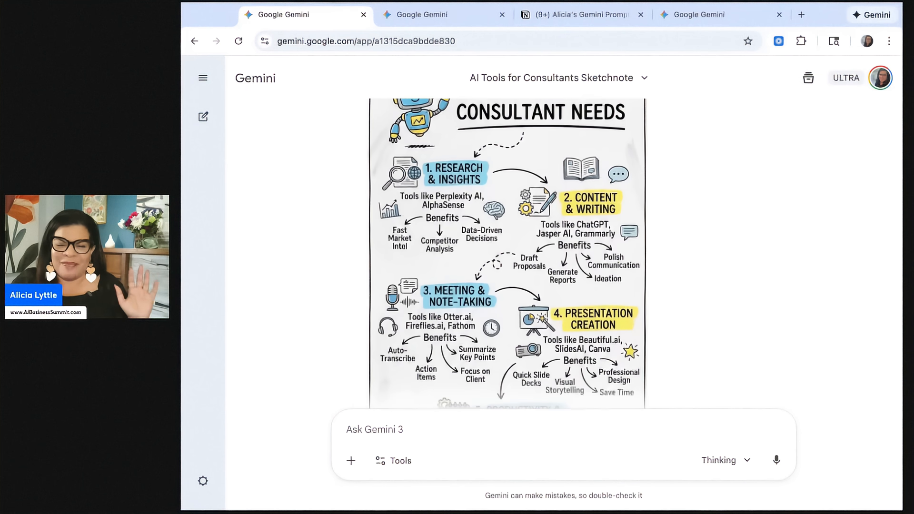
scroll(down, 3)
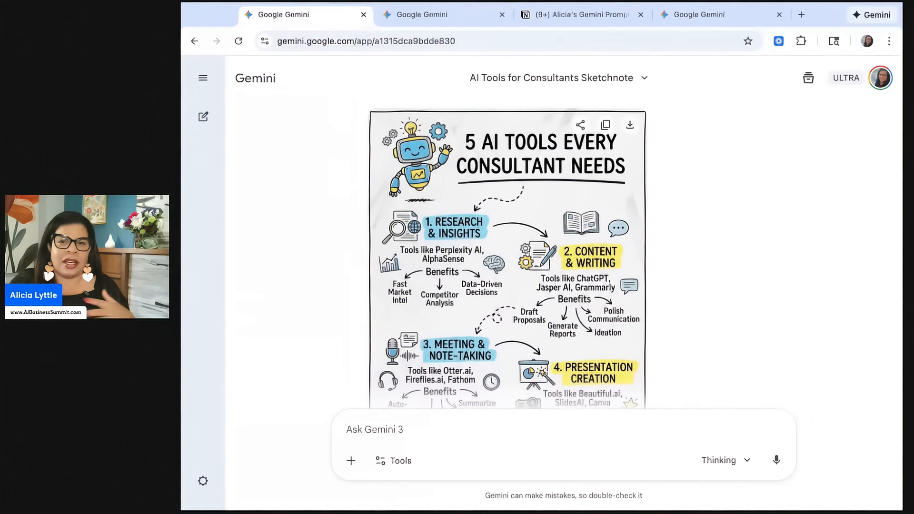
scroll(down, 3)
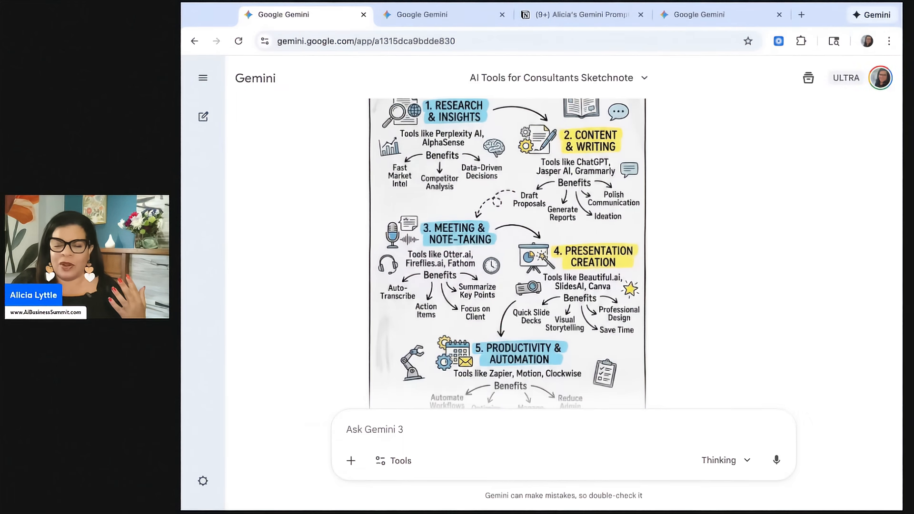
scroll(down, 3)
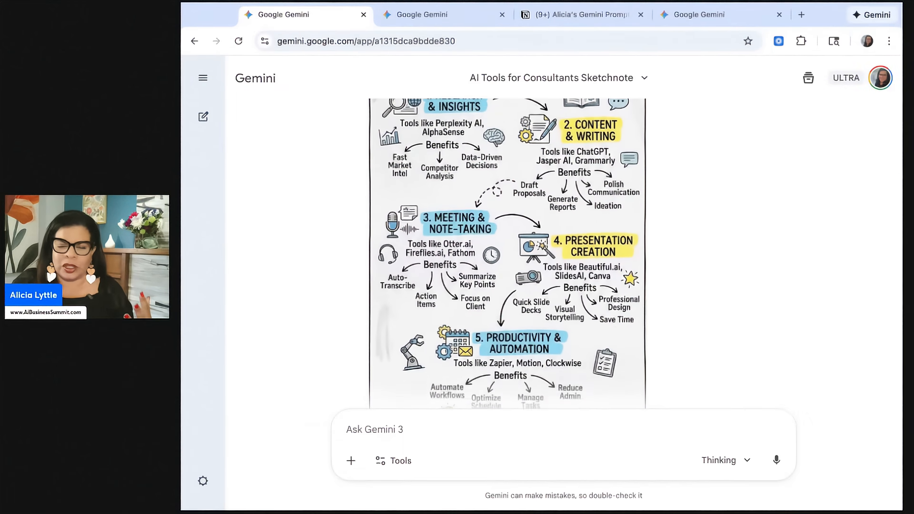
scroll(down, 3)
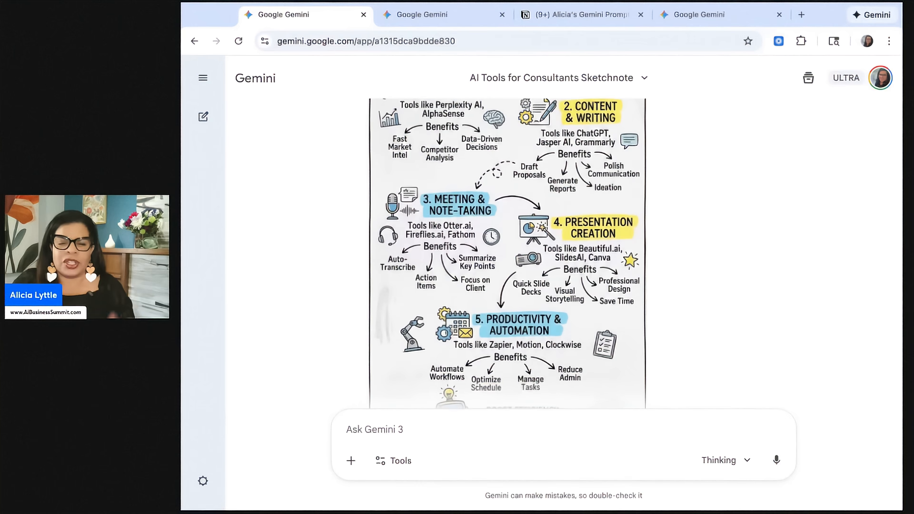
- Copy the #2 AI Market Growth 2026 infographic prompt from Notion and send it in Gemini
click(577, 15)
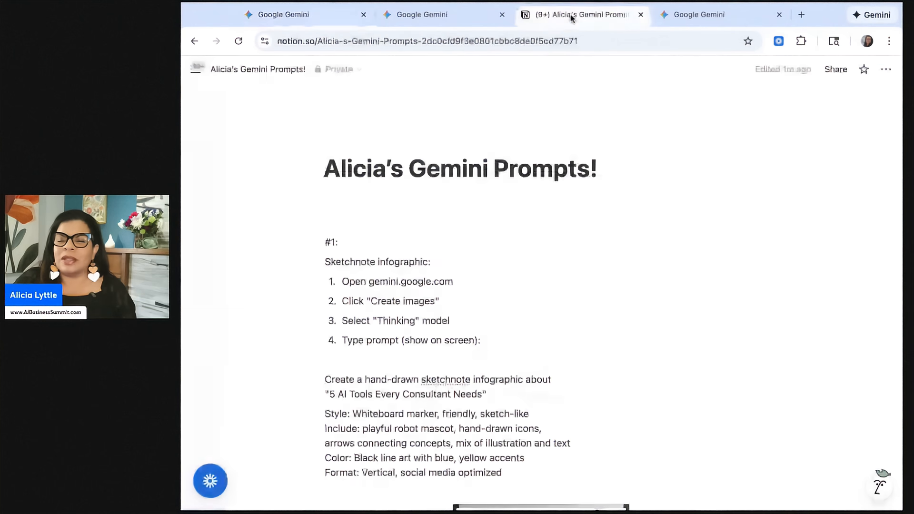
scroll(down, 3)
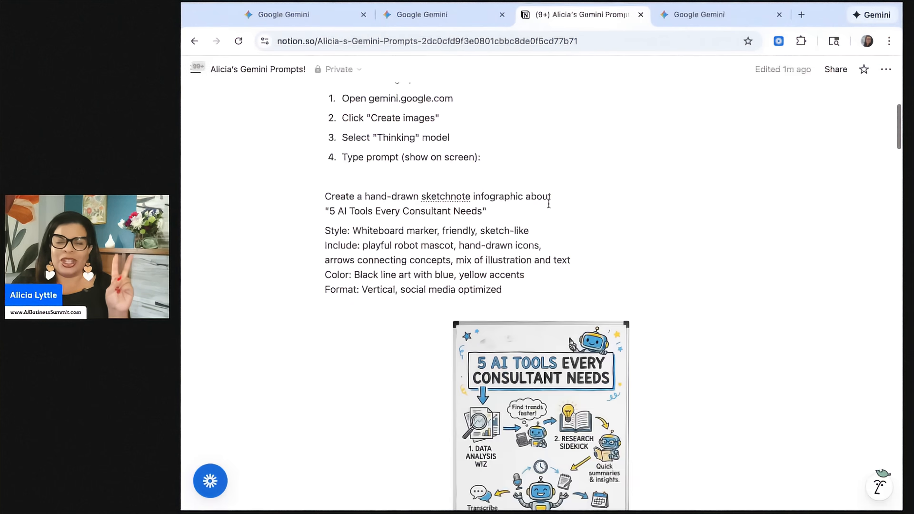
scroll(down, 3)
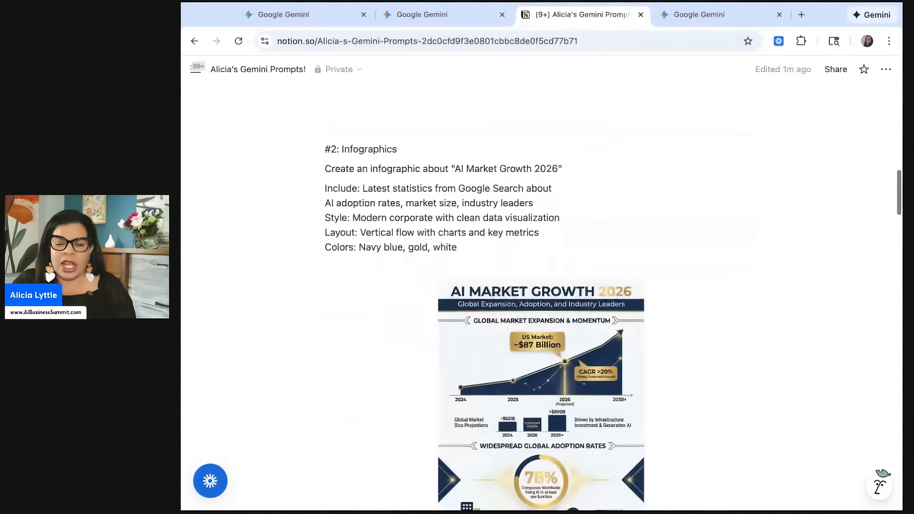
drag(326, 188, 458, 247)
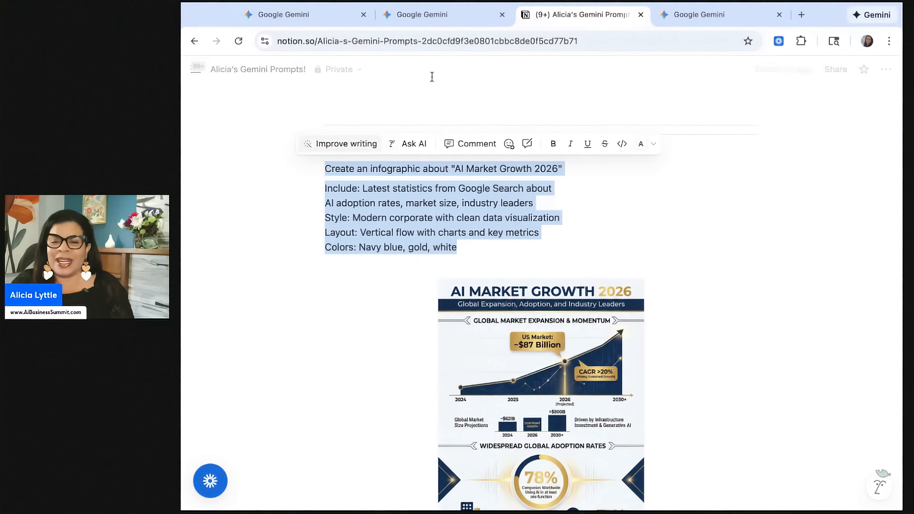
click(721, 14)
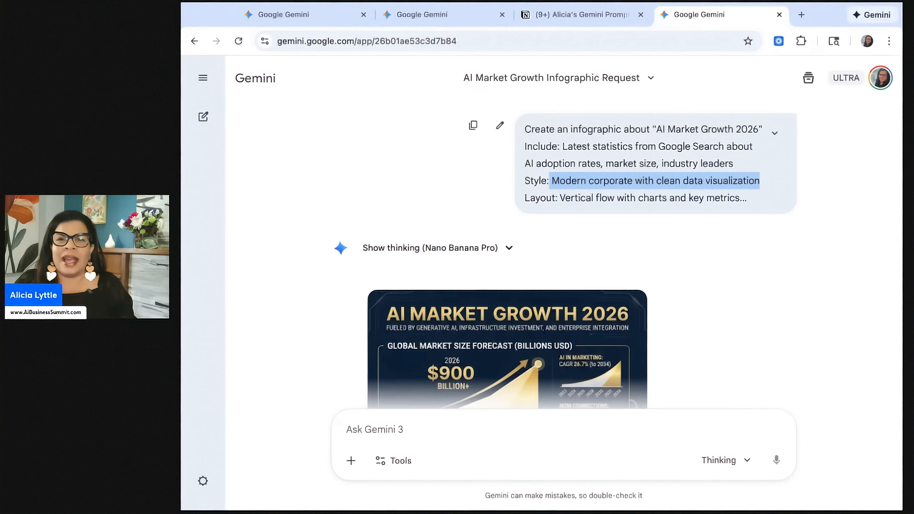
- Scroll through the enlarged infographic down to industry leaders, key metrics and future outlook
scroll(down, 3)
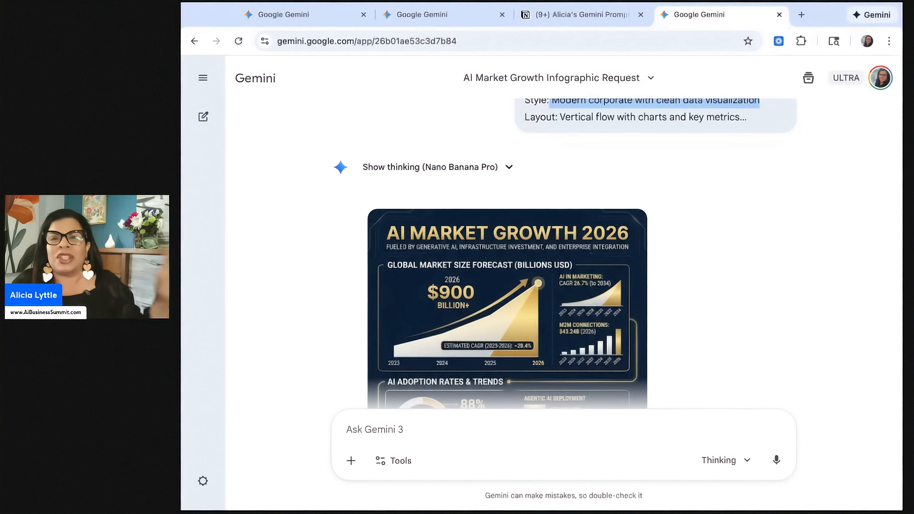
scroll(down, 3)
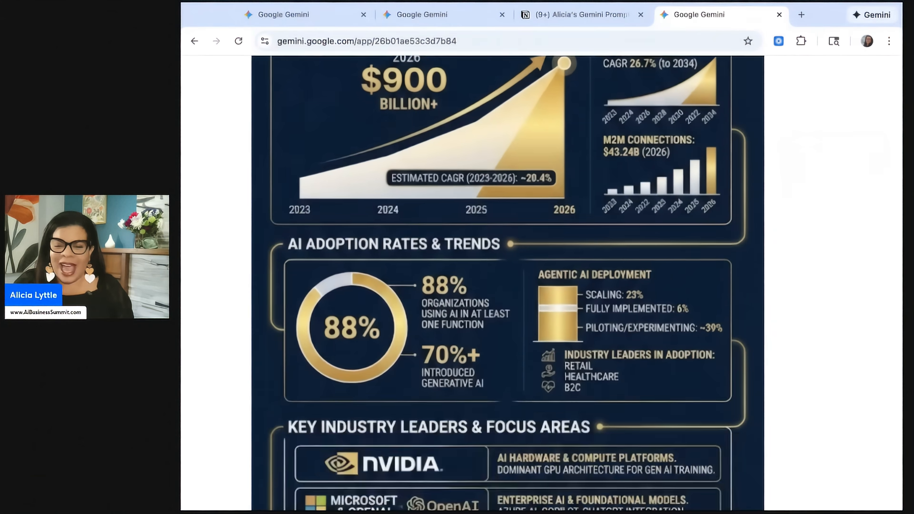
scroll(down, 3)
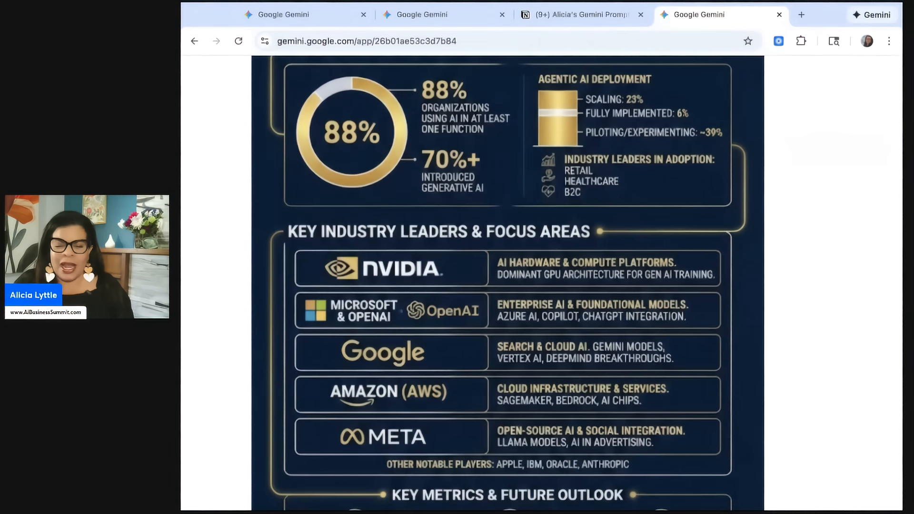
scroll(down, 3)
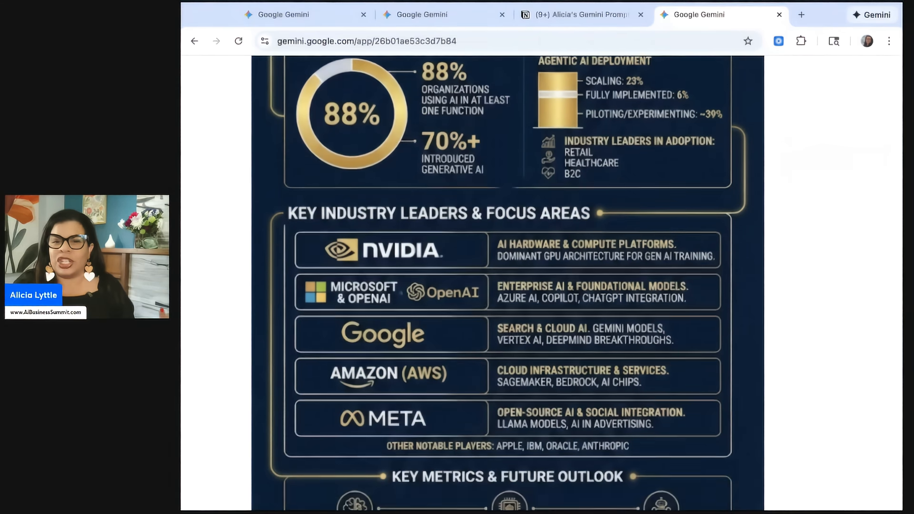
scroll(down, 3)
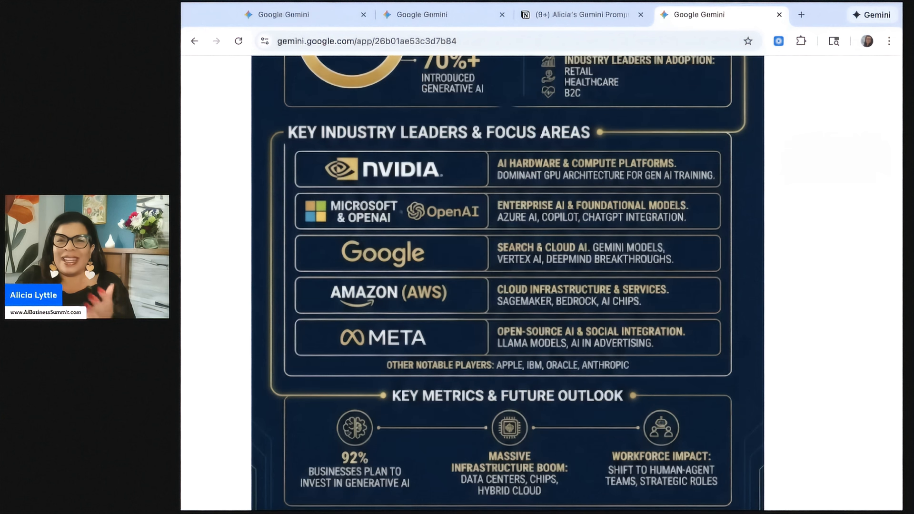
- Copy the #3 Carousel Posts prompt from Notion into a fresh Gemini chat, unsent
click(577, 15)
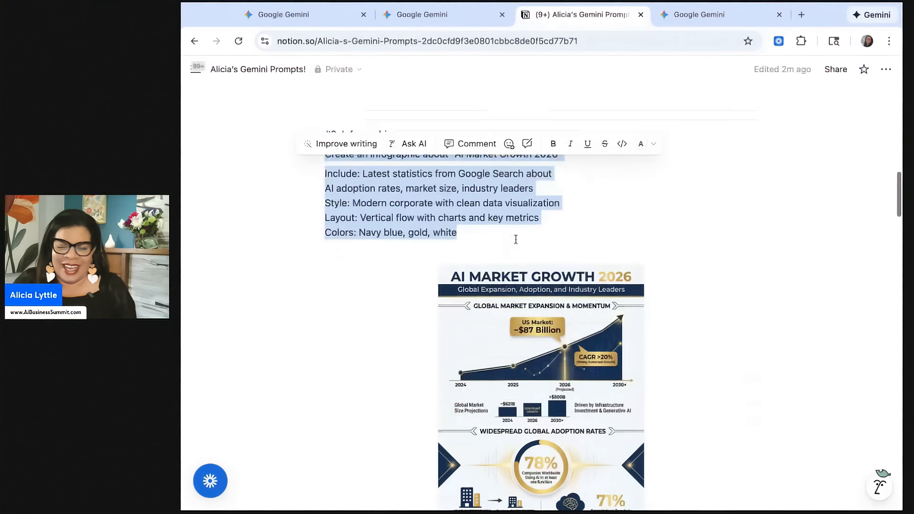
scroll(down, 3)
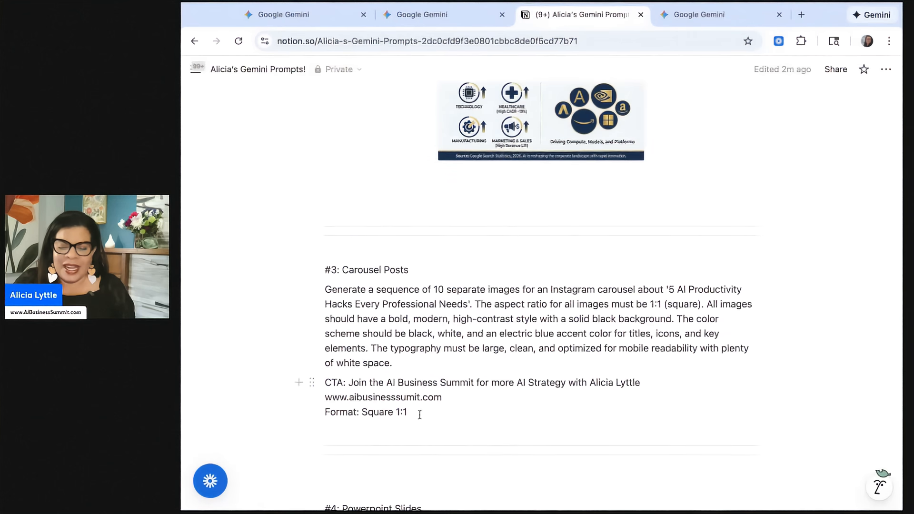
drag(325, 289, 406, 412)
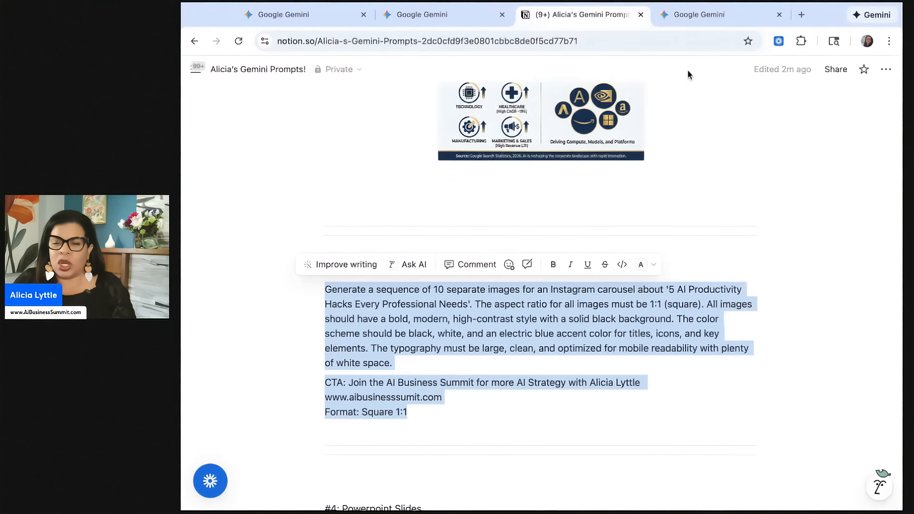
click(801, 14)
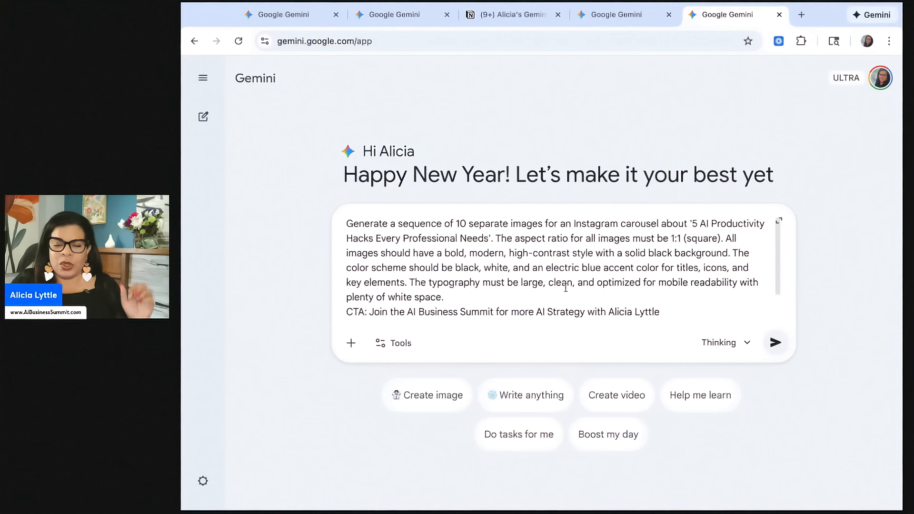
- Send the 10-image Instagram carousel prompt and wait while Gemini plans its response
click(775, 342)
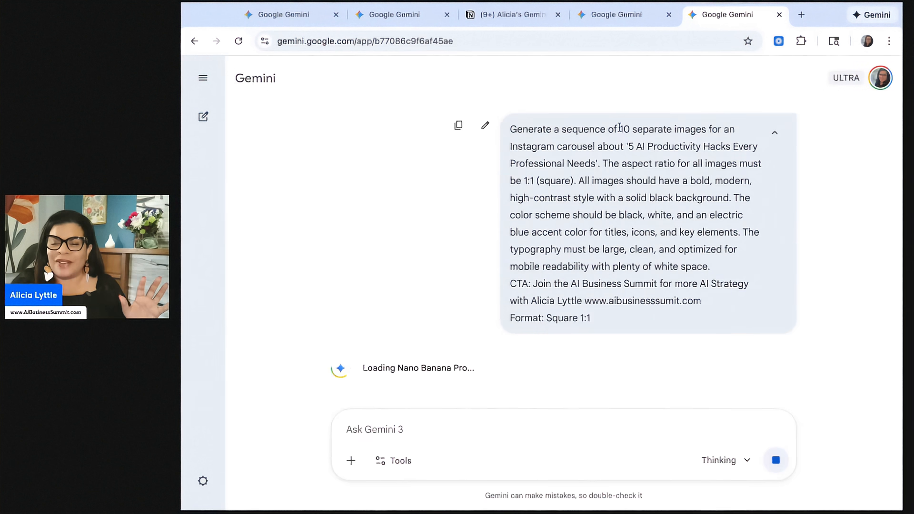
drag(619, 128, 644, 146)
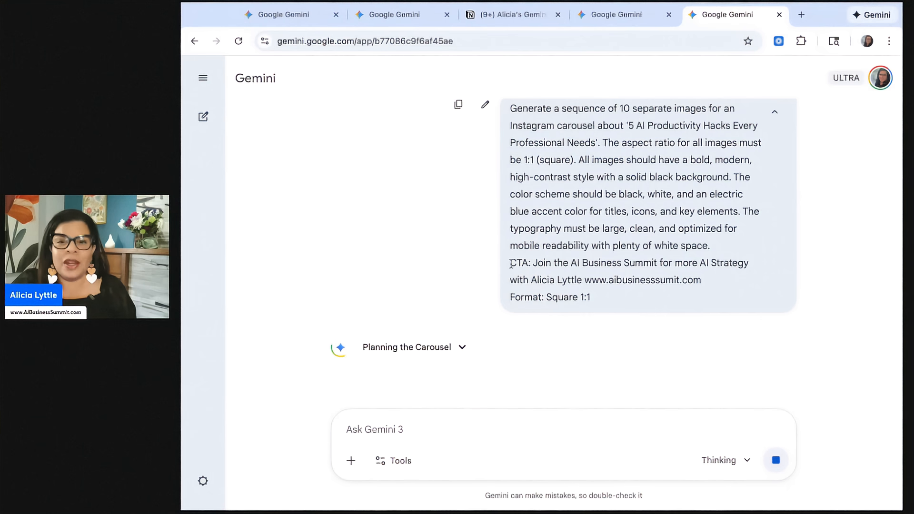
double_click(519, 261)
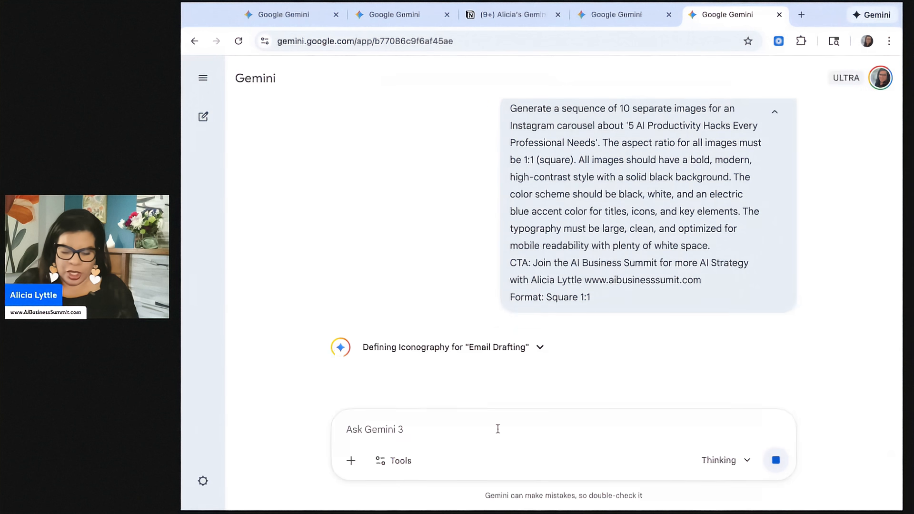
text(www.aibu)
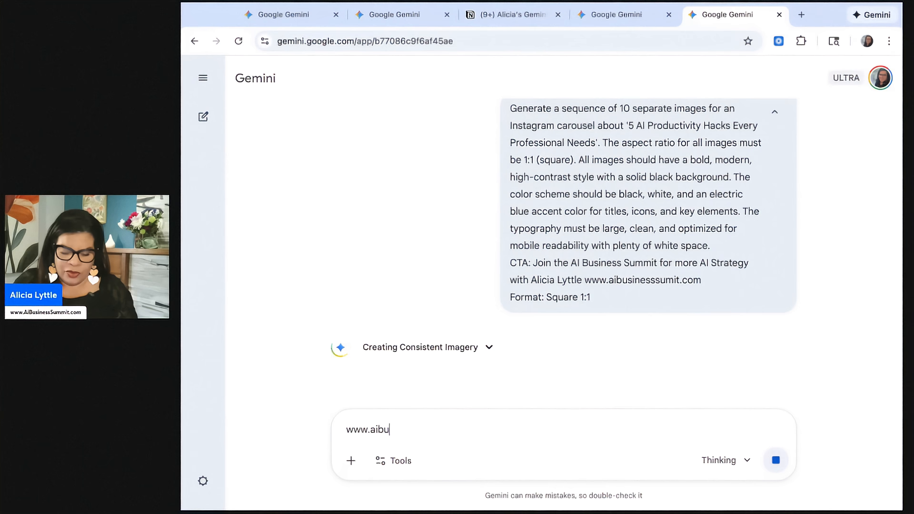
text(sinesssumm)
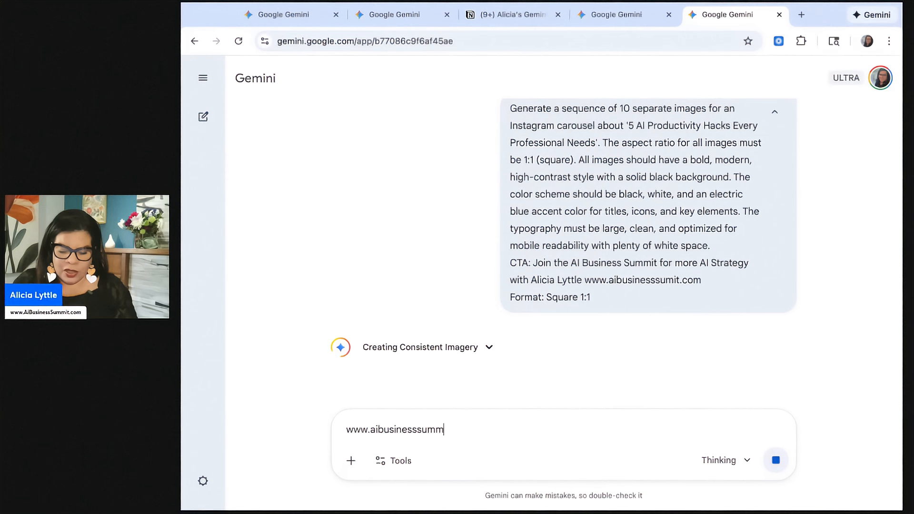
text(it.com)
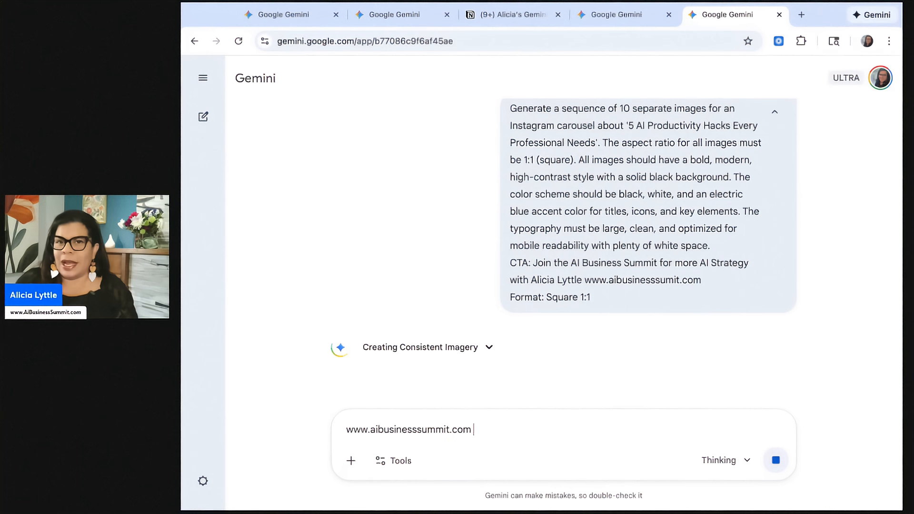
text(- is the)
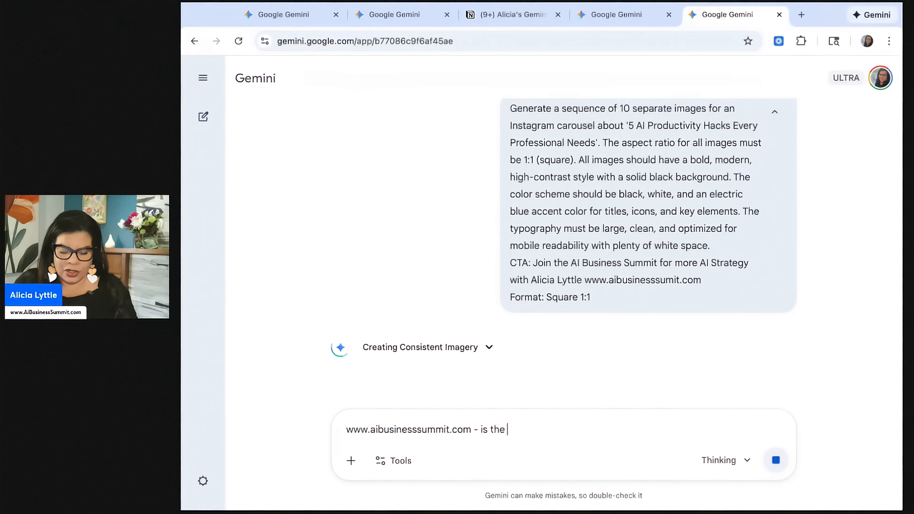
text(correct URL the one I)
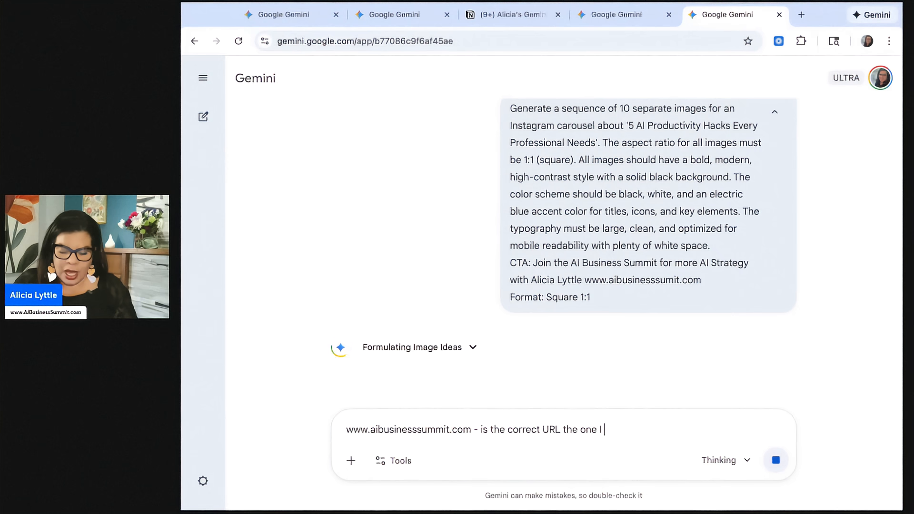
text(gave you had a typo .. ple)
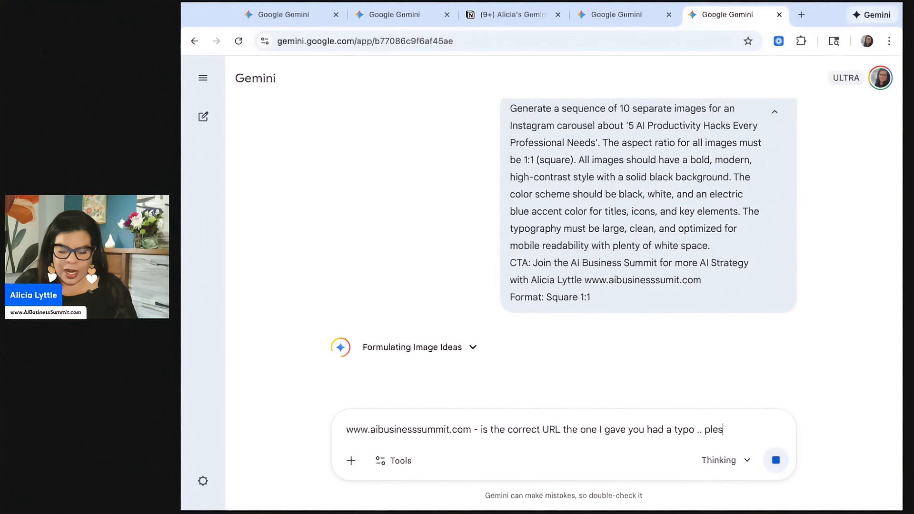
text(se correc)
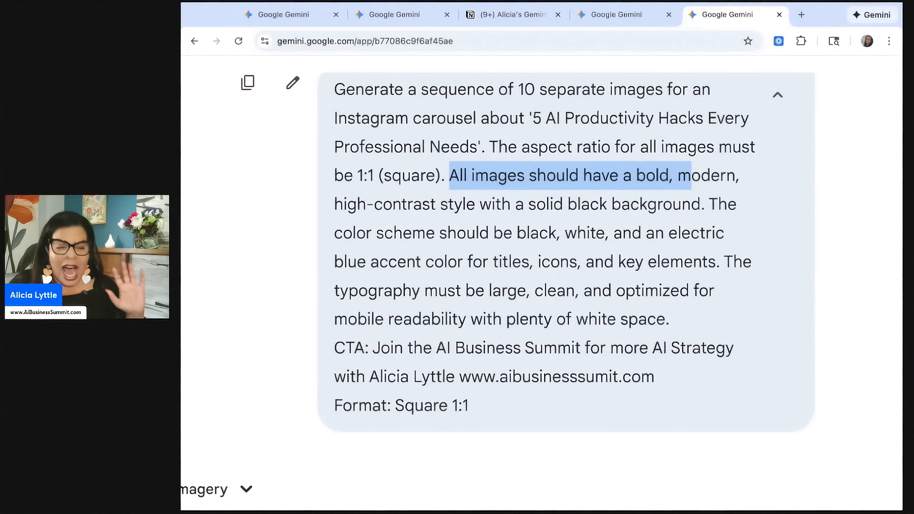
drag(677, 175, 695, 204)
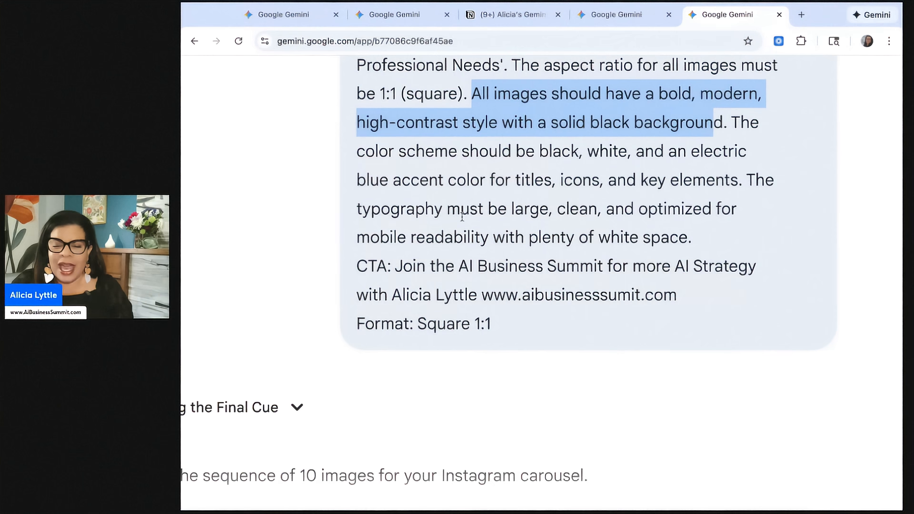
drag(370, 209, 578, 209)
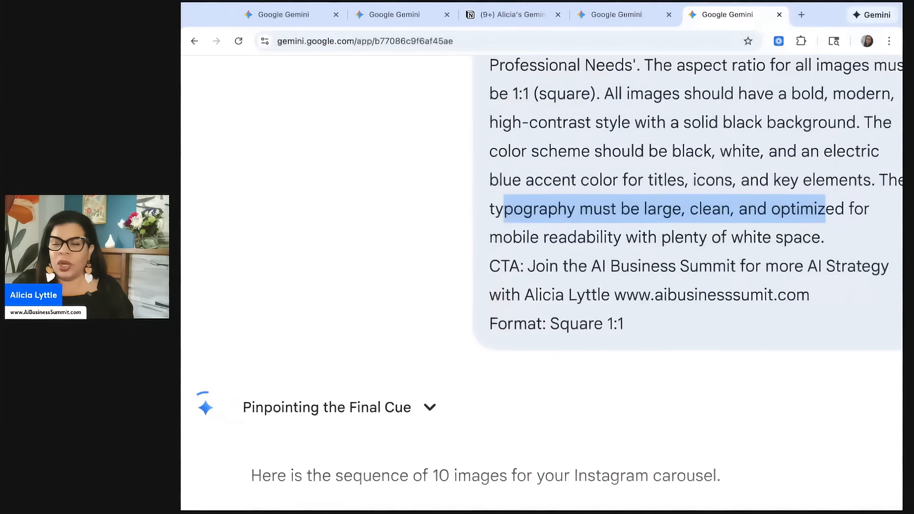
scroll(down, 3)
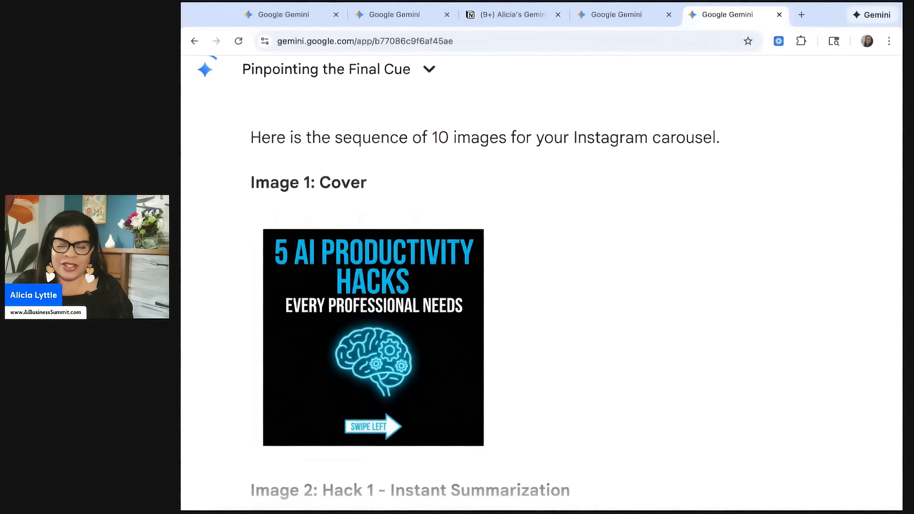
scroll(down, 3)
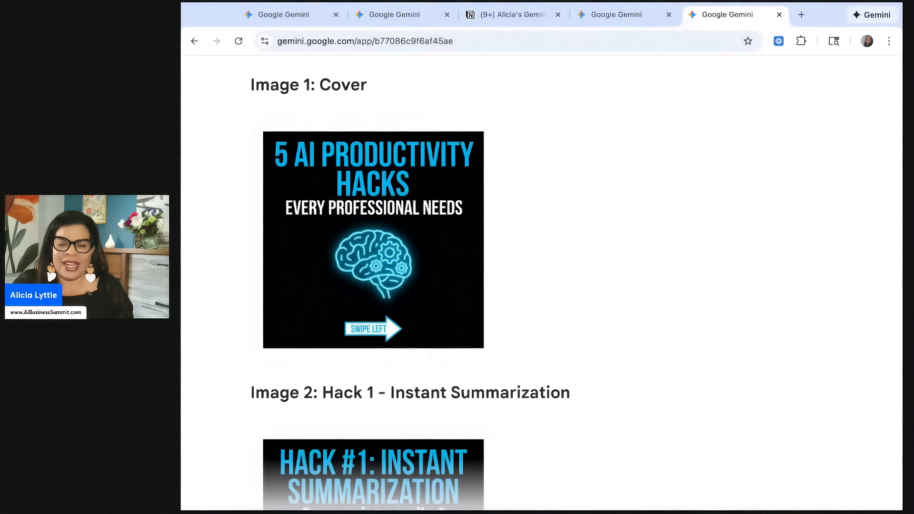
scroll(down, 3)
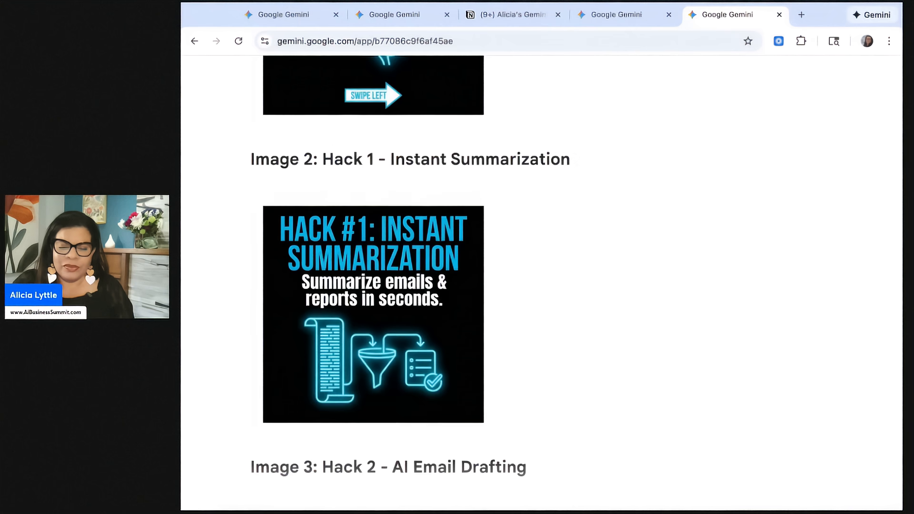
scroll(down, 3)
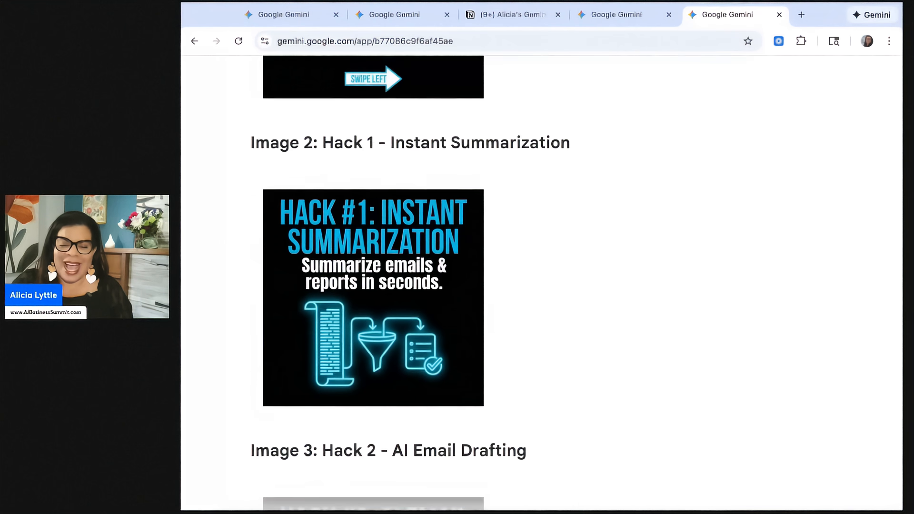
scroll(down, 3)
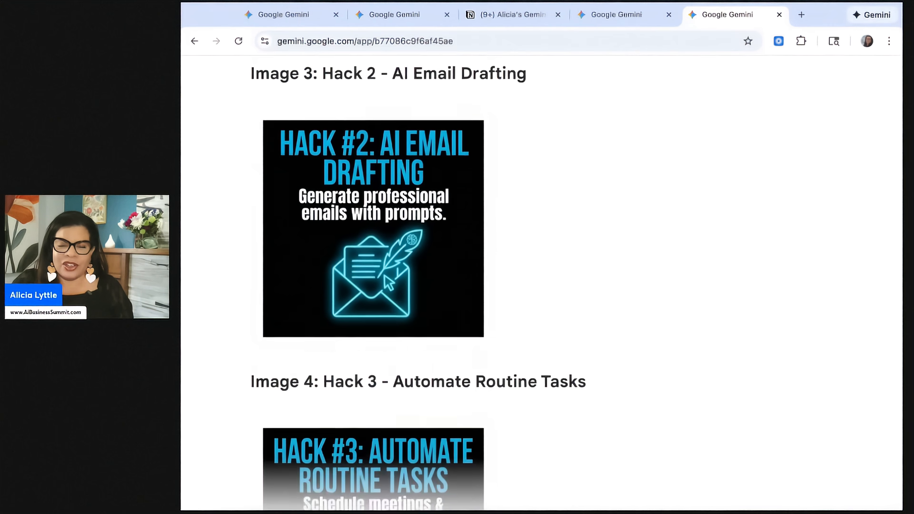
scroll(down, 3)
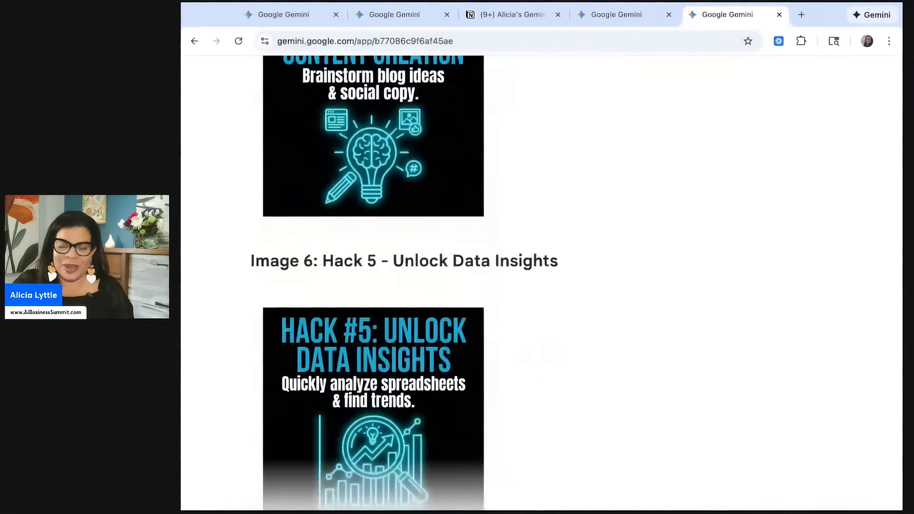
scroll(down, 3)
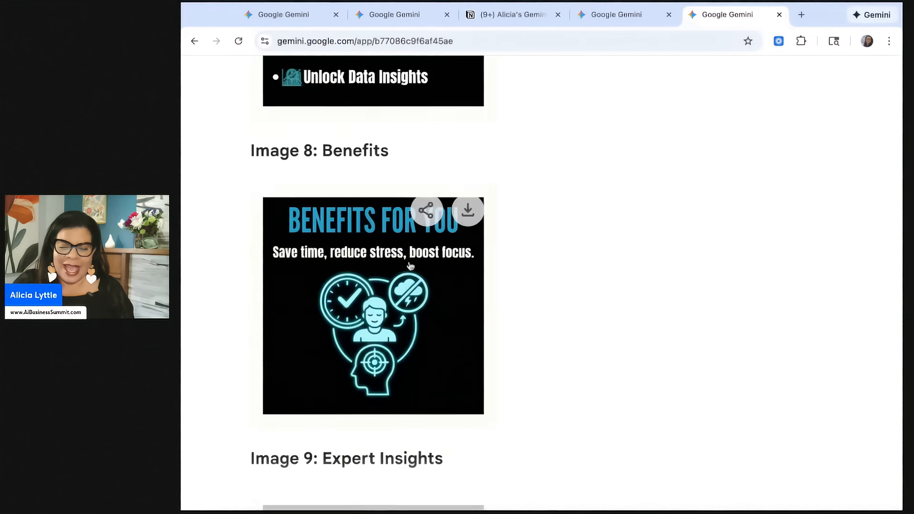
scroll(down, 3)
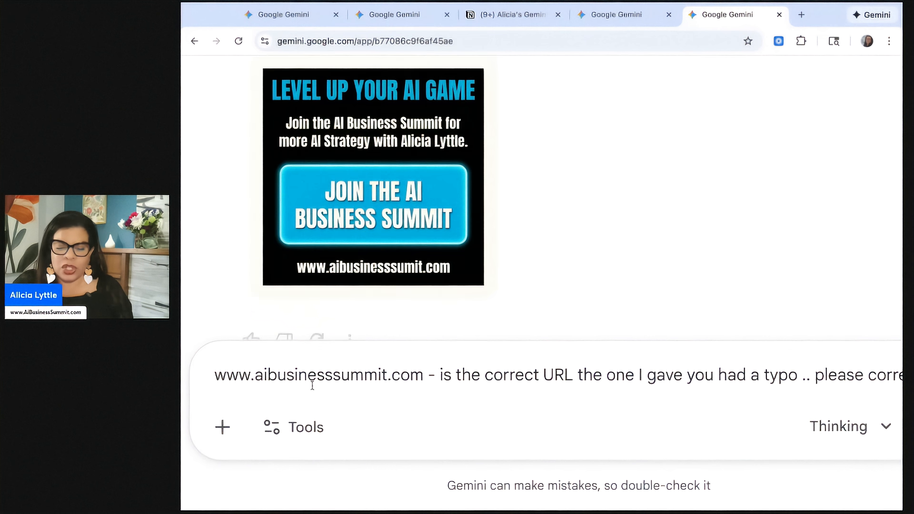
- Attach a headshot, ask to replace the lady's photo with the attached one, and send the follow-up
click(222, 427)
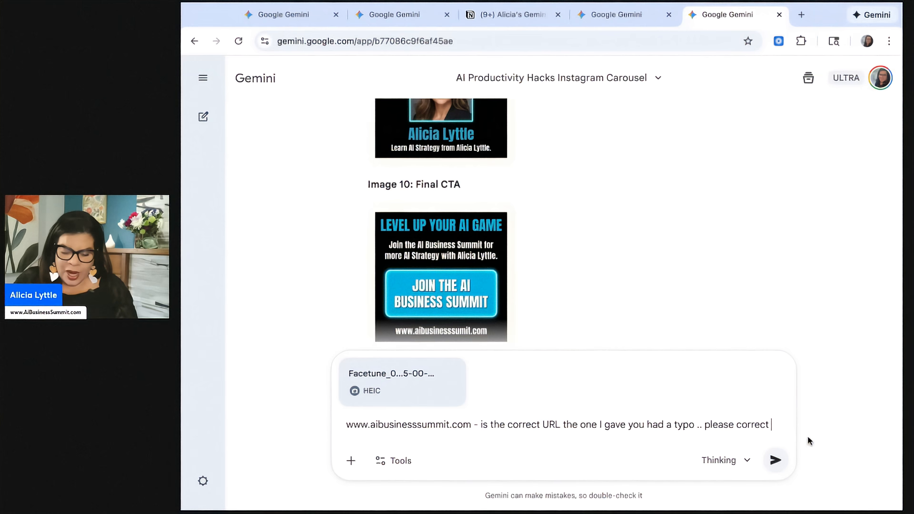
text(and replace)
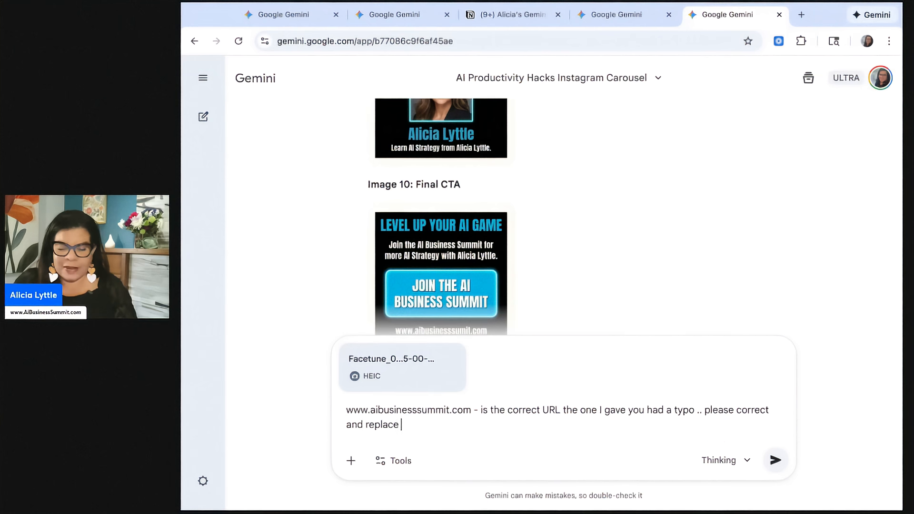
text(the photo of)
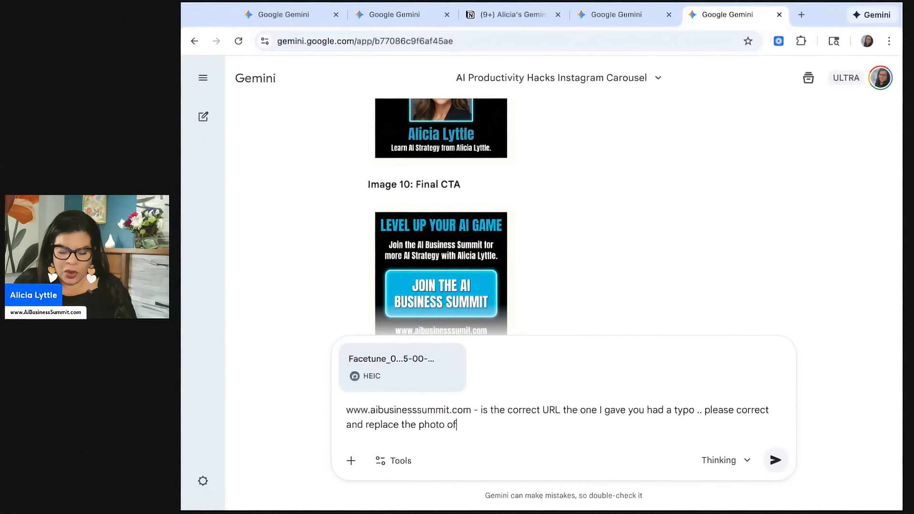
text(the lady)
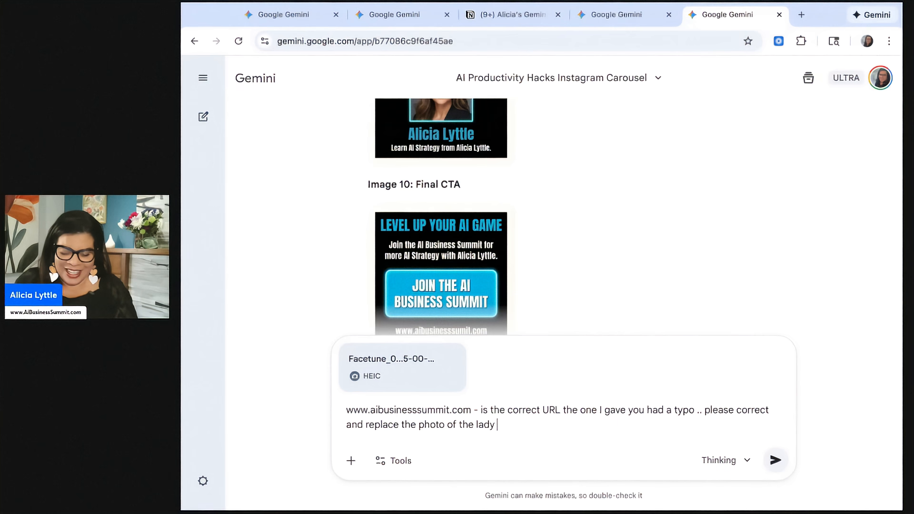
text(with one of me)
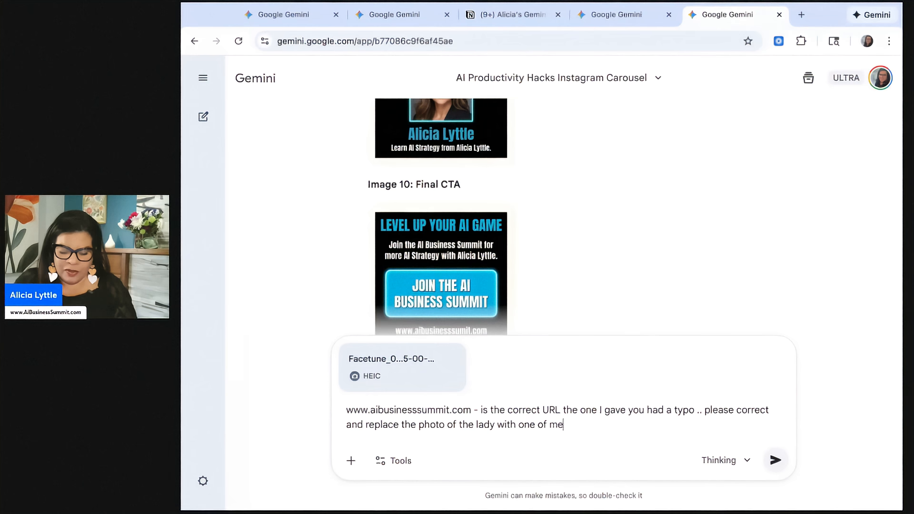
text(( image at)
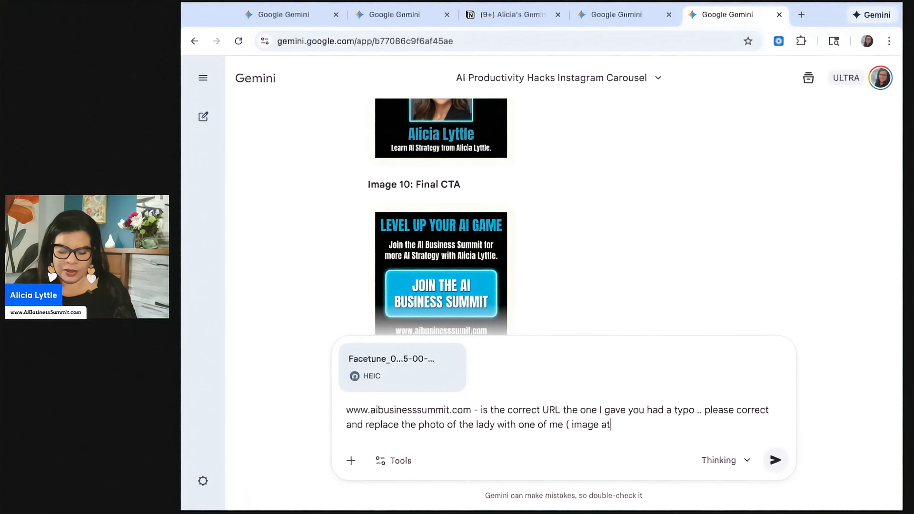
text(tached)
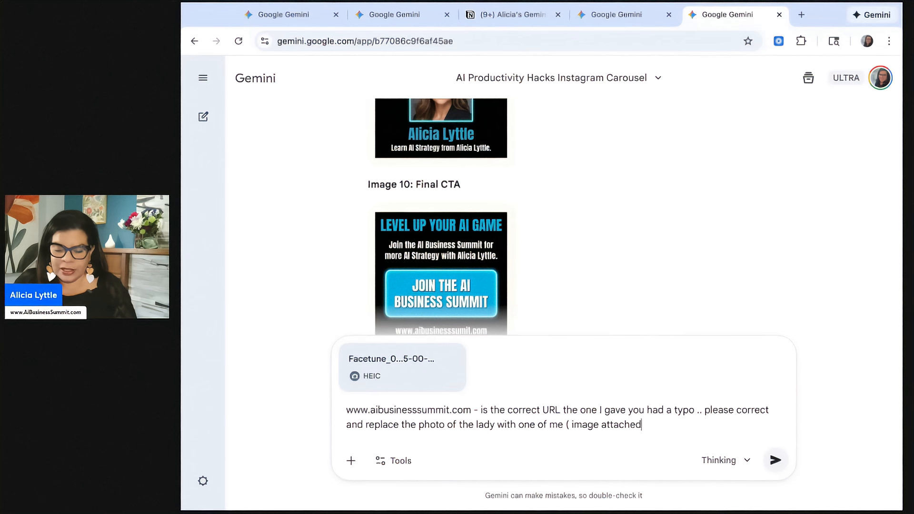
click(775, 461)
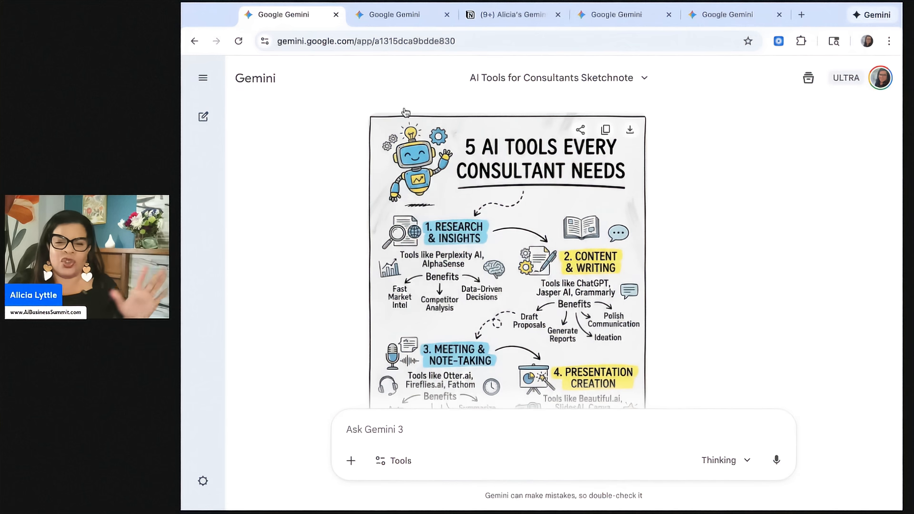
click(402, 14)
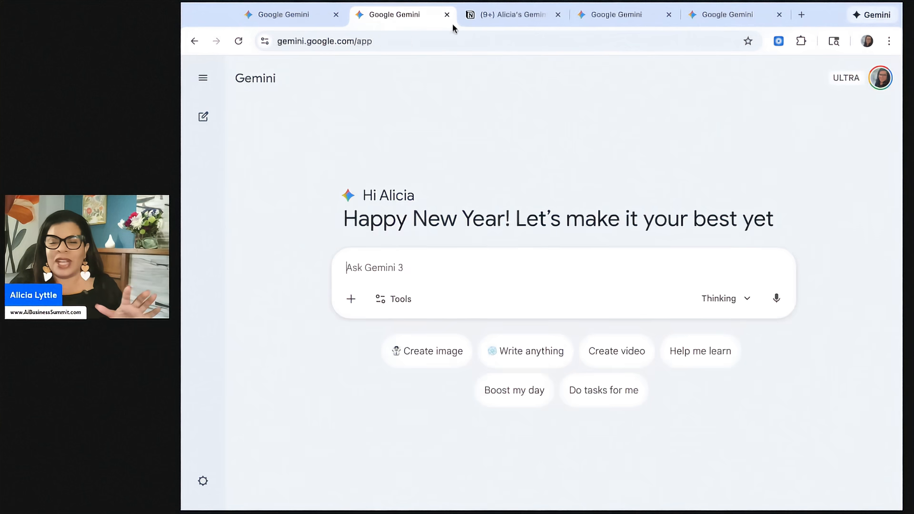
click(619, 14)
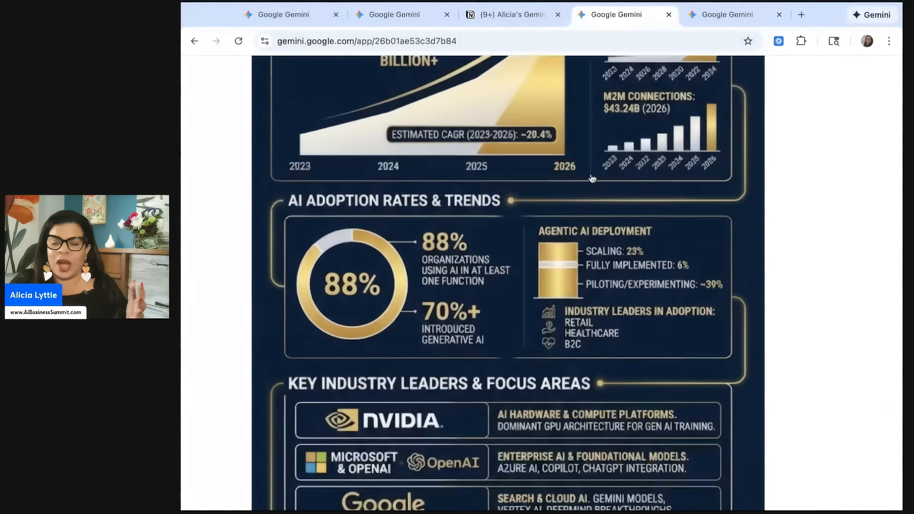
click(727, 14)
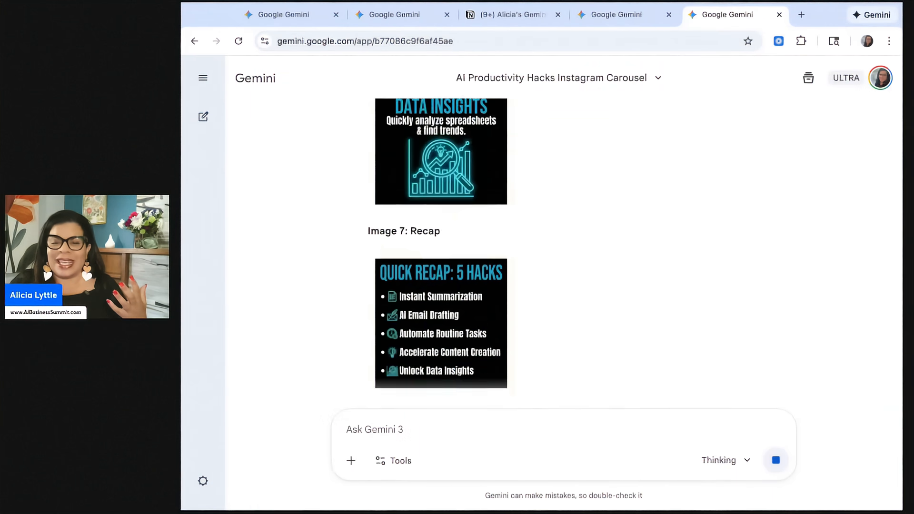
- Copy the 12-slide presentation prompt from Notion into a fresh Gemini chat, unsent
click(512, 15)
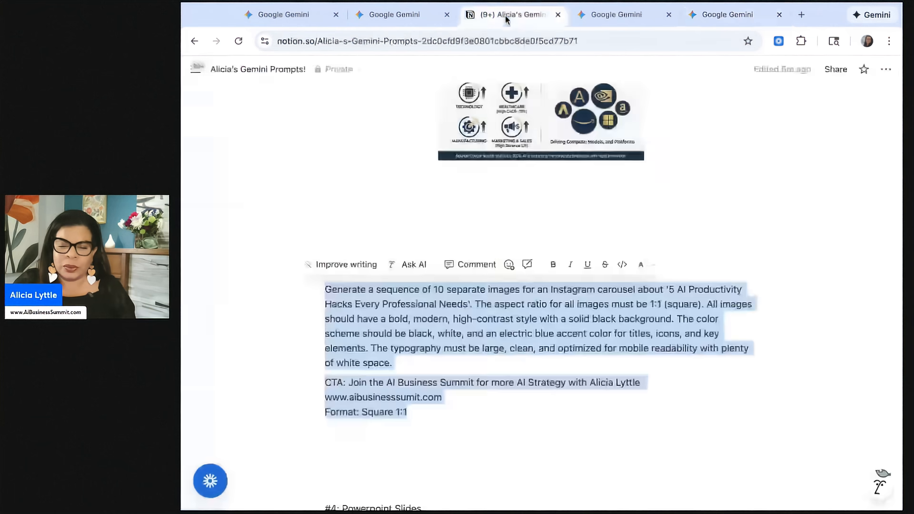
scroll(down, 3)
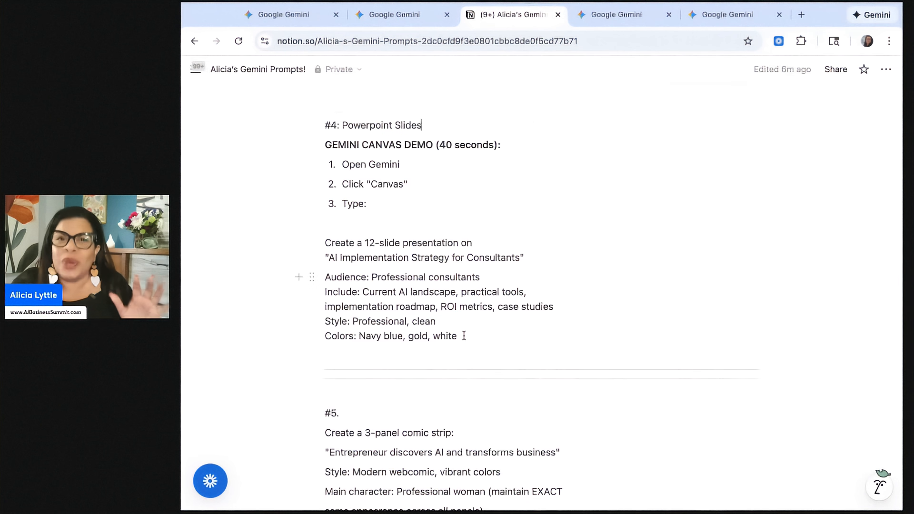
drag(325, 243, 457, 337)
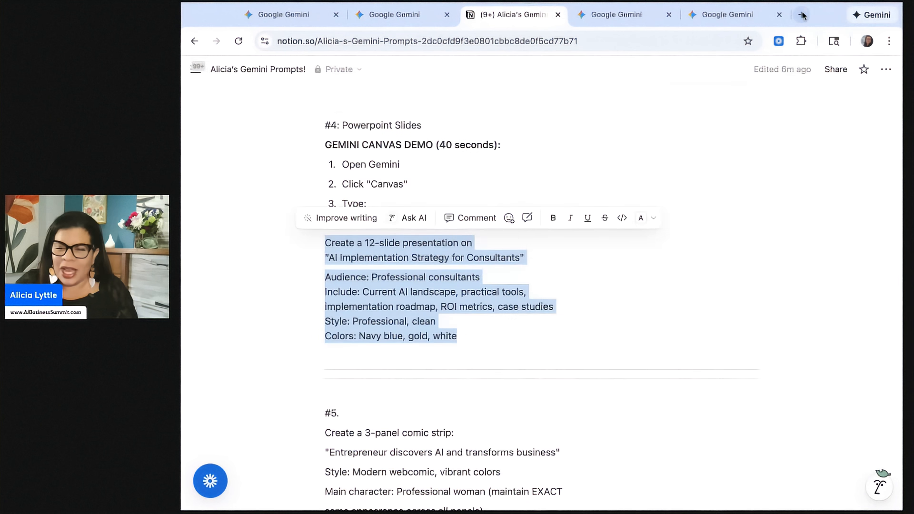
click(802, 14)
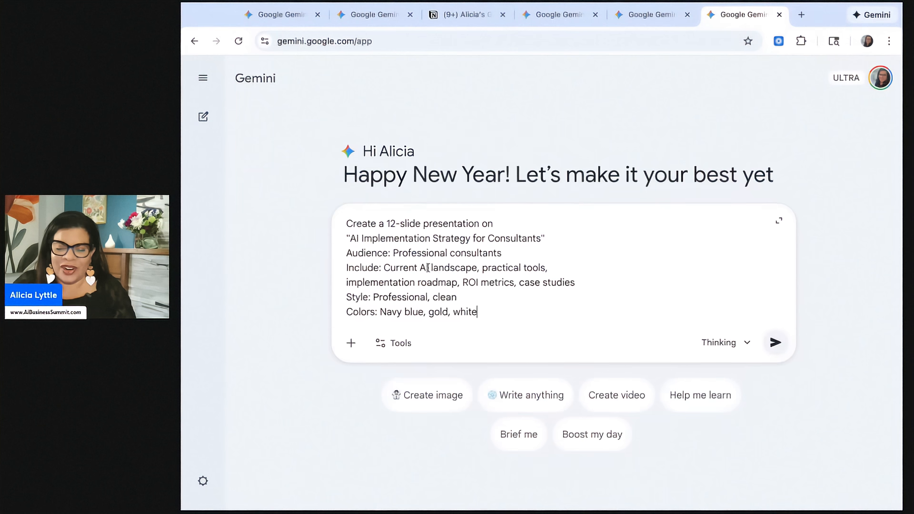
- Send the presentation request with Canvas enabled and expand the collapsed prompt while slides generate
click(394, 343)
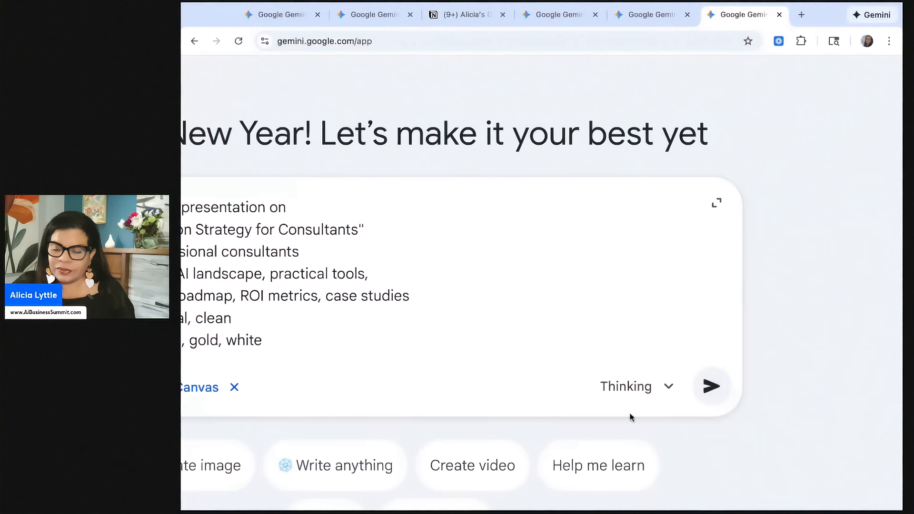
click(711, 386)
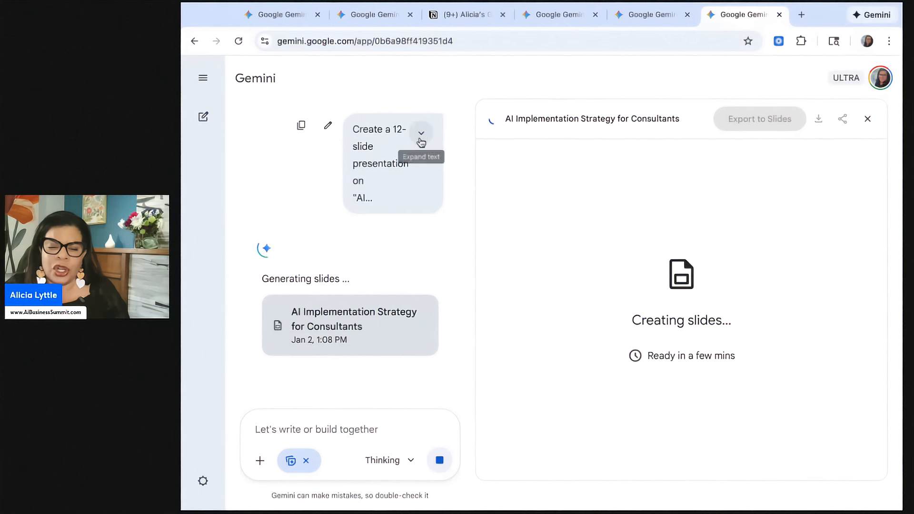
click(422, 133)
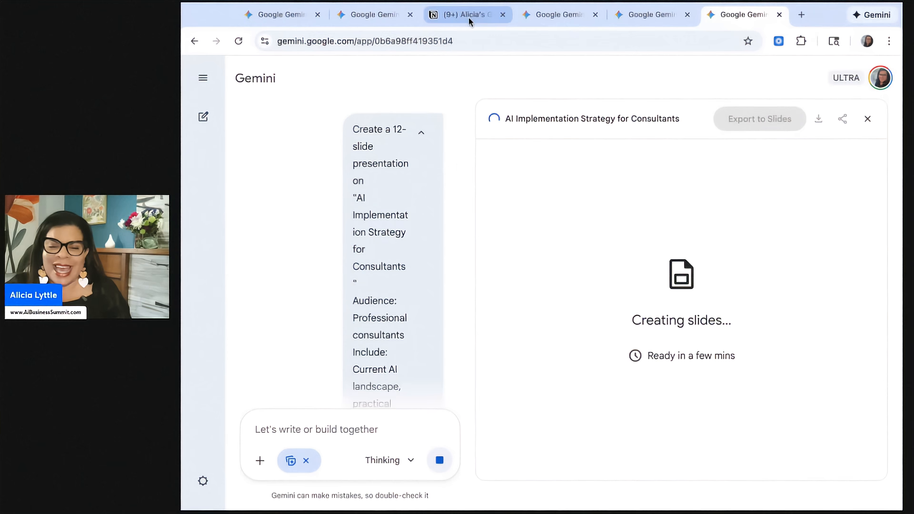
- Return to Notion and bring prompt #5, the 3-panel comic strip, into view for copying
click(464, 14)
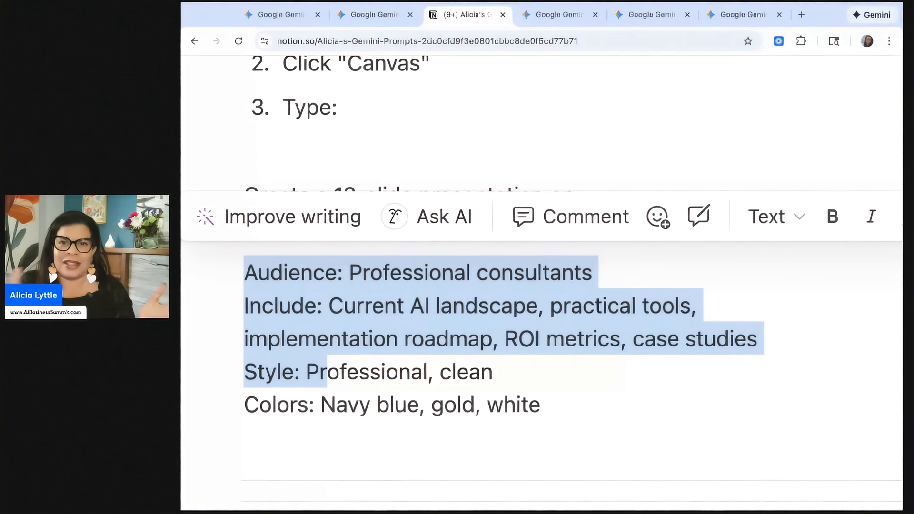
click(336, 405)
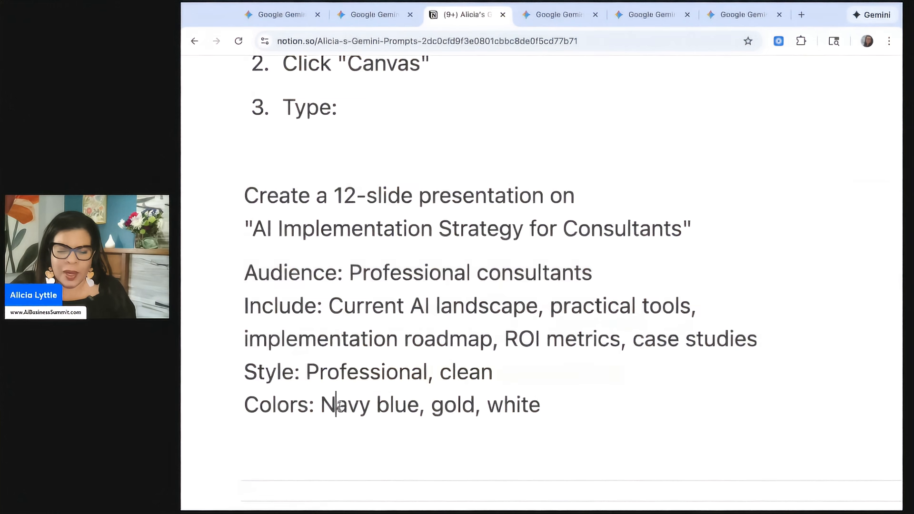
scroll(down, 3)
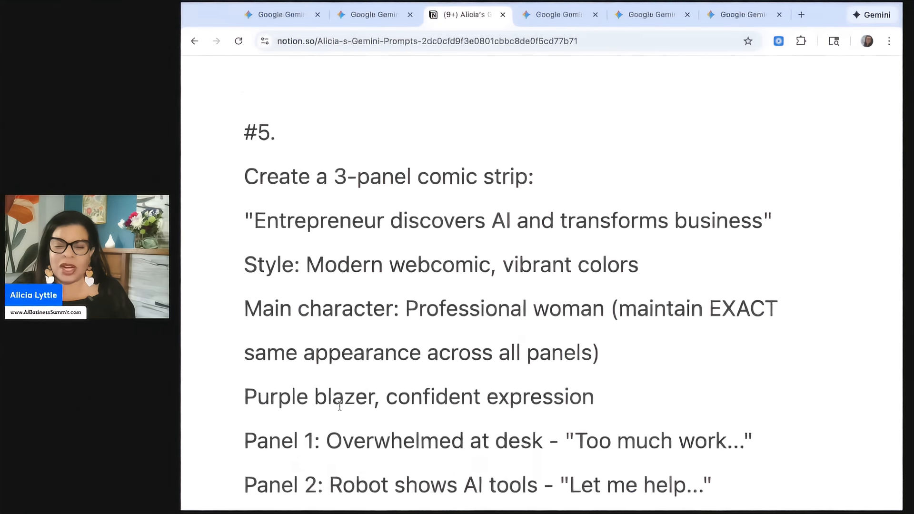
scroll(down, 3)
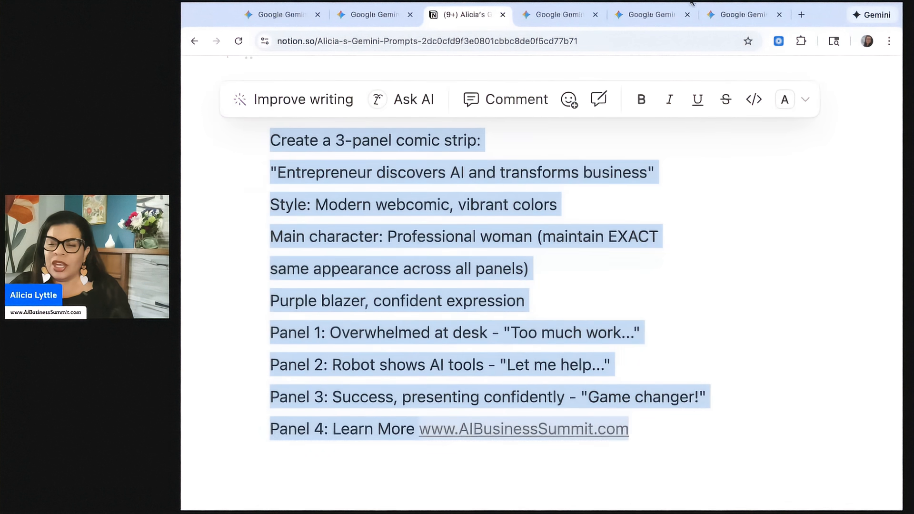
- Send the 3-panel comic strip prompt with the reference headshot attached in a fresh chat
click(801, 15)
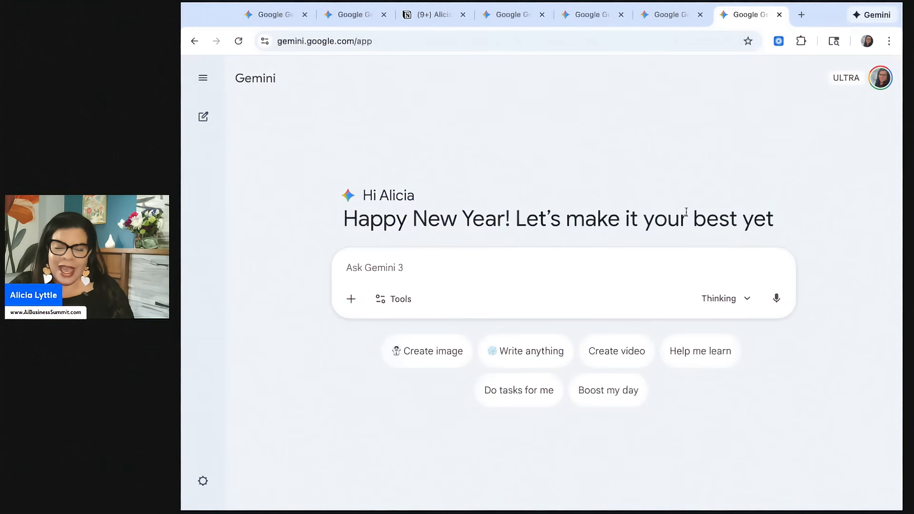
text(Main character: Professional woman (maintain EXACT same appearance across all panels))
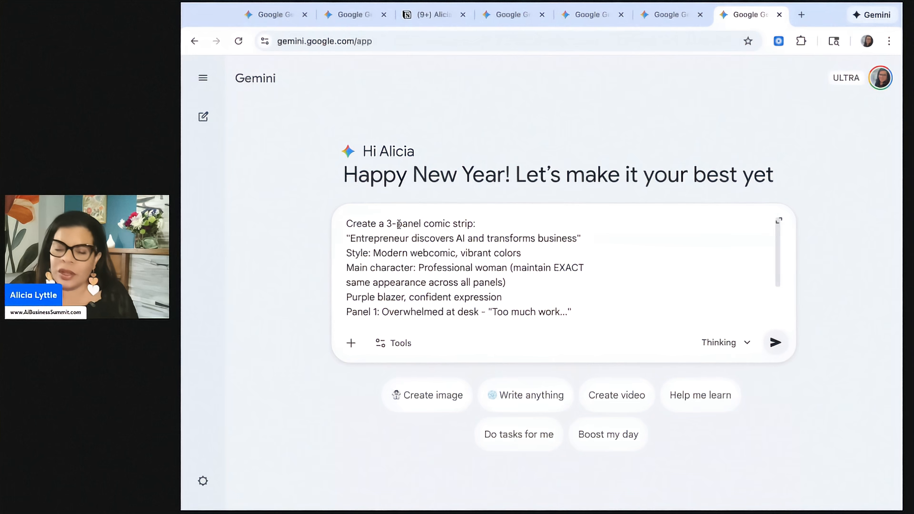
click(350, 343)
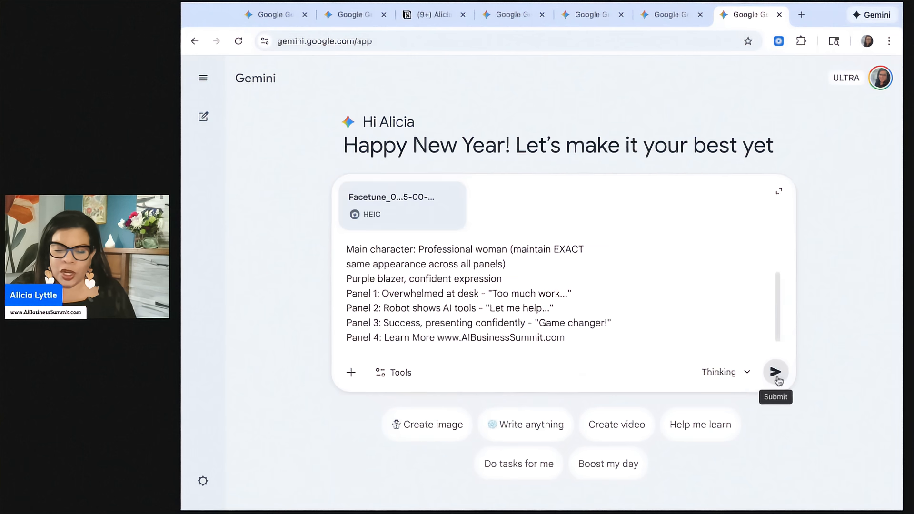
click(775, 372)
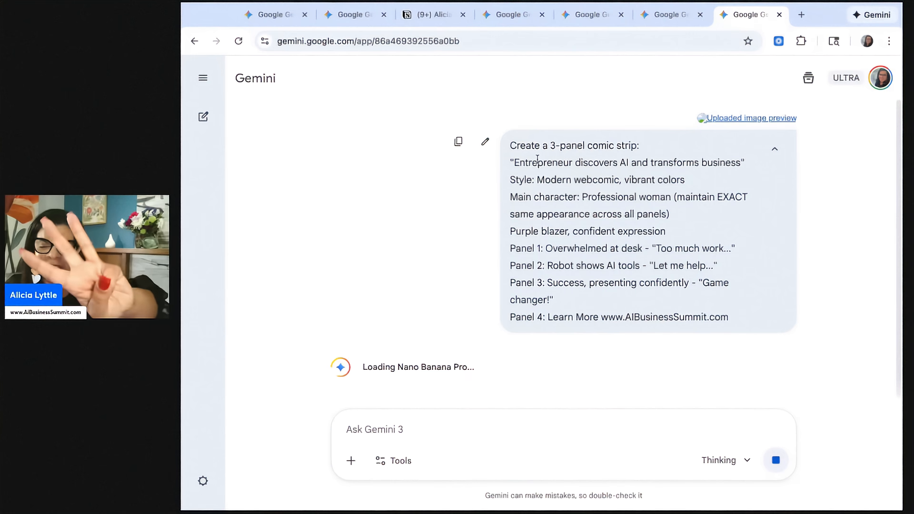
- Scroll through the generated comic of the woman in the purple blazer
drag(514, 163, 744, 163)
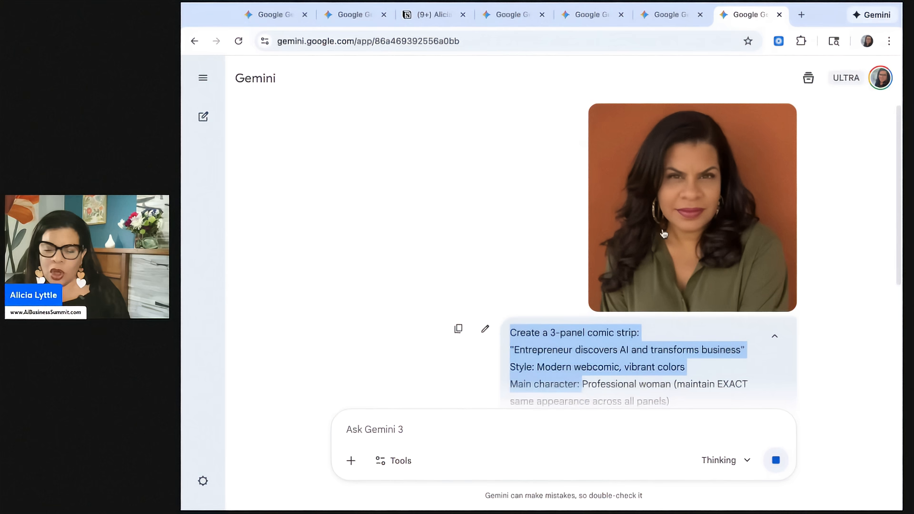
scroll(down, 3)
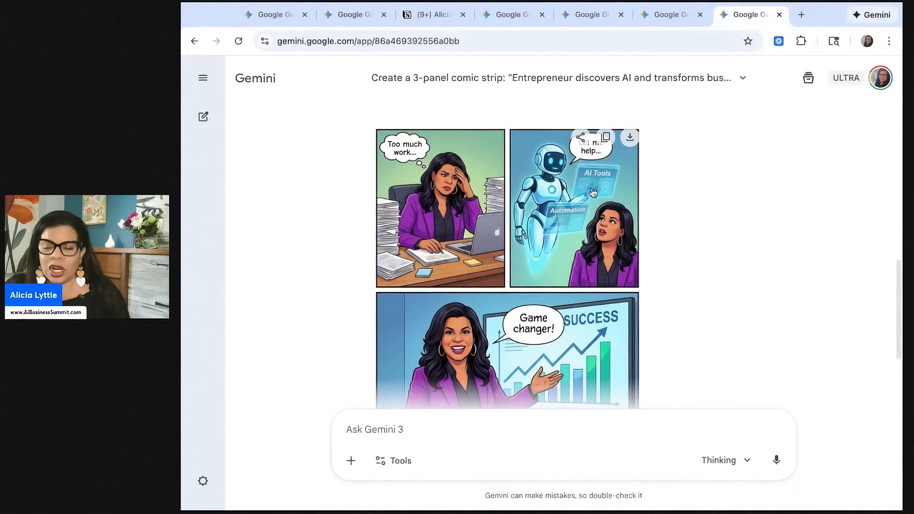
scroll(down, 3)
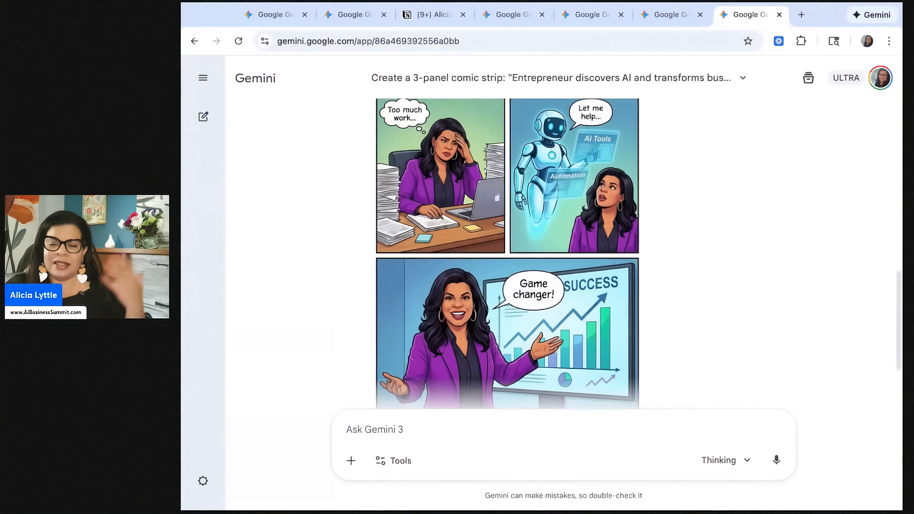
- Scroll the Notion prompts page down to the #6 storyboard prompt for copying
click(431, 14)
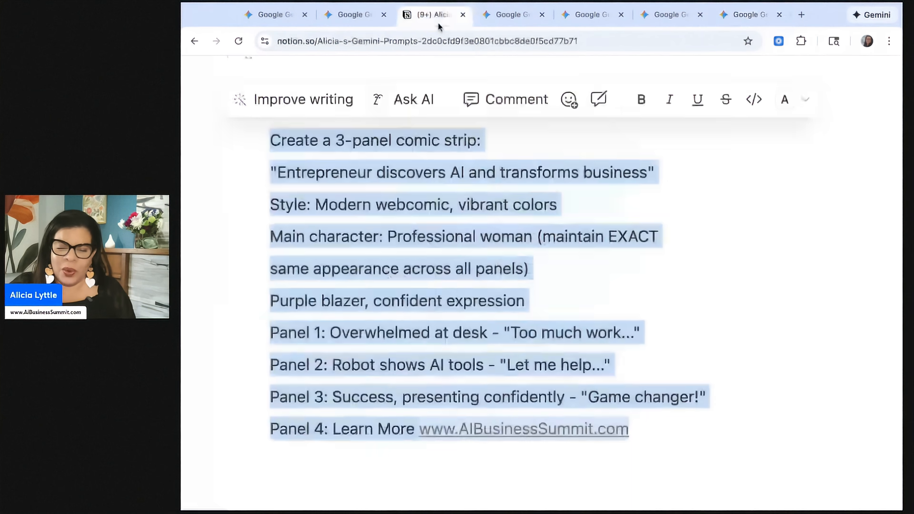
scroll(down, 3)
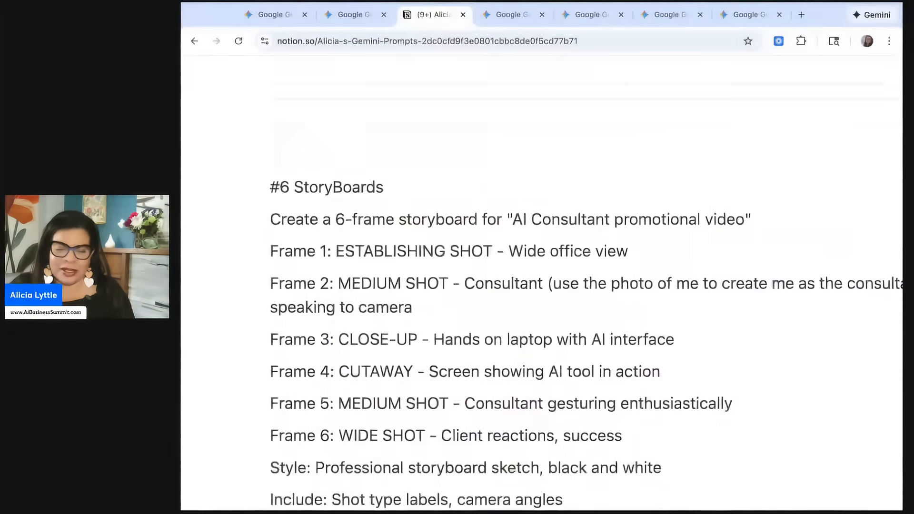
scroll(down, 3)
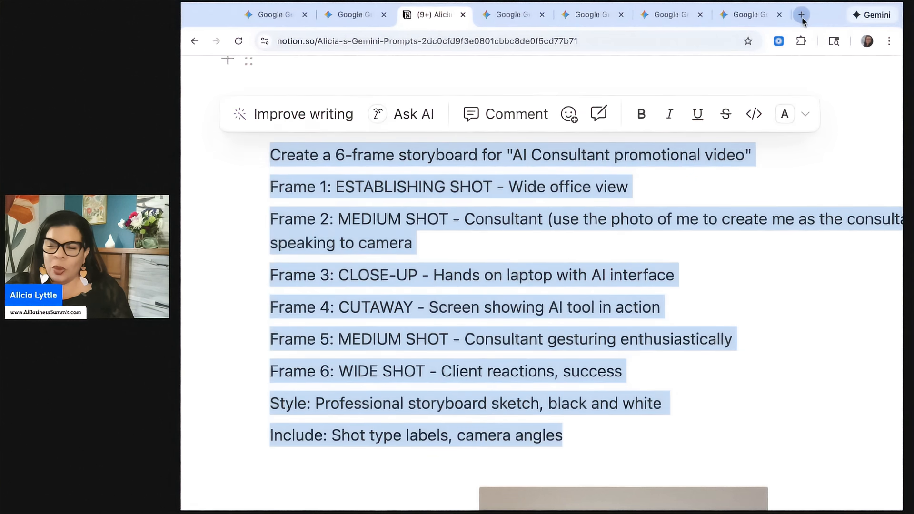
- Send the 6-frame storyboard prompt with the headshot attached in another Gemini tab
click(751, 15)
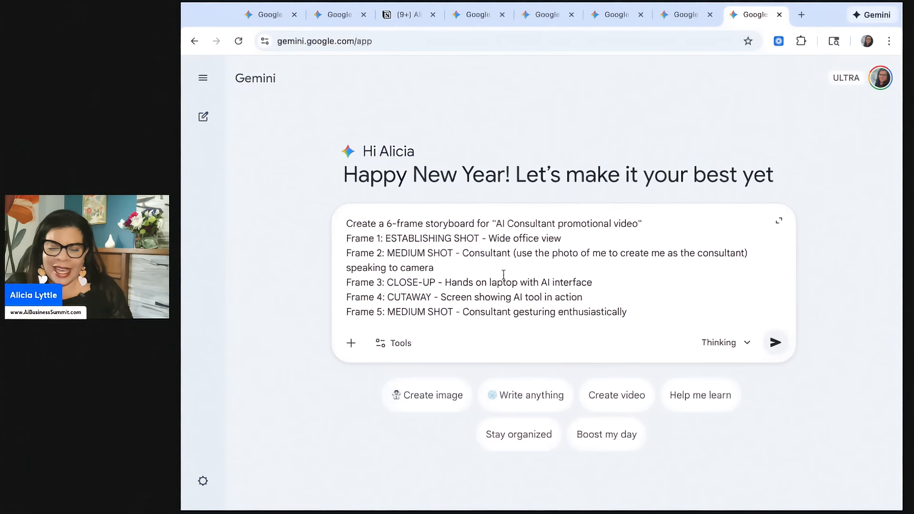
click(350, 343)
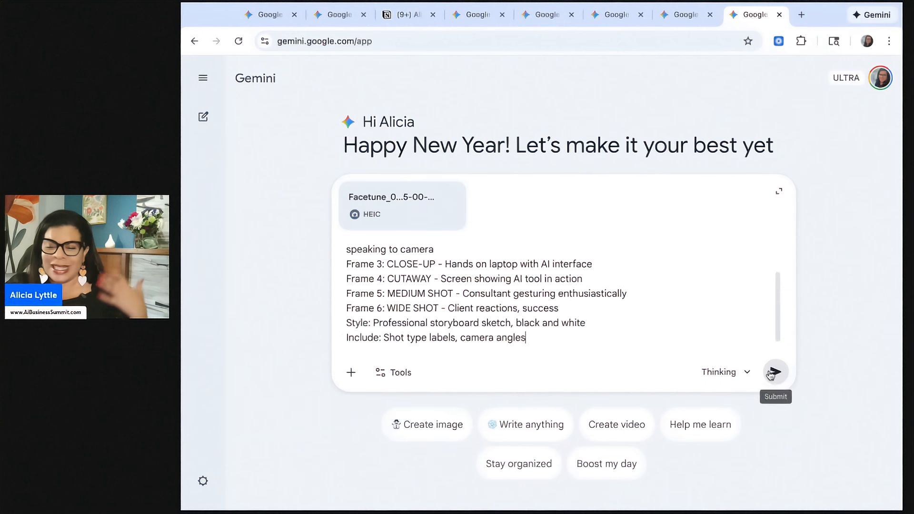
click(775, 372)
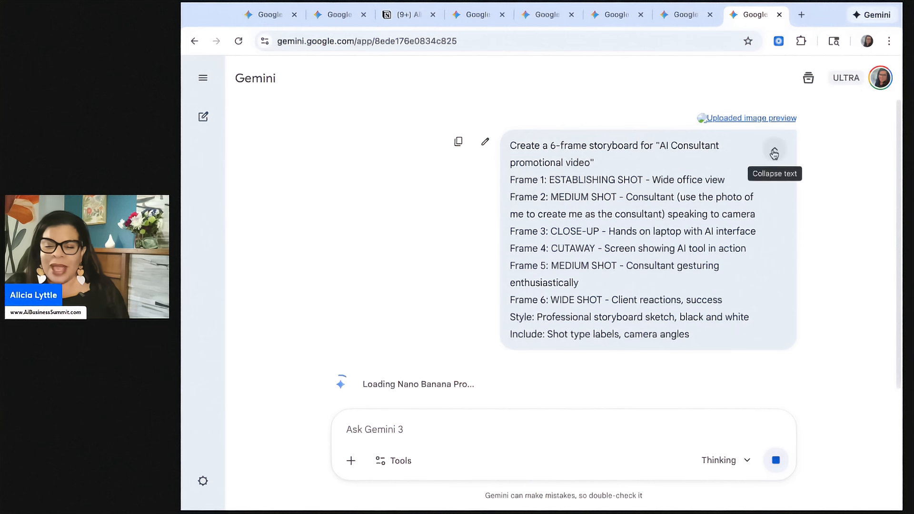
mouse_move(603, 192)
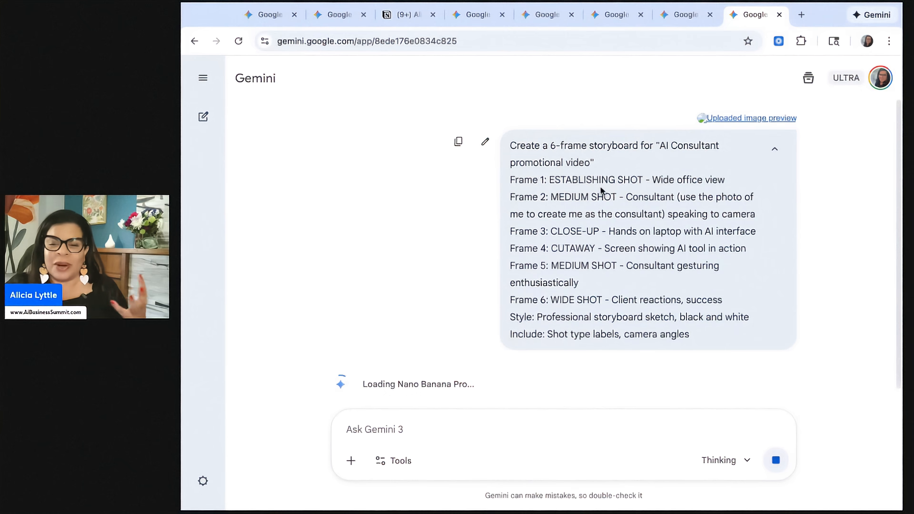
mouse_move(588, 140)
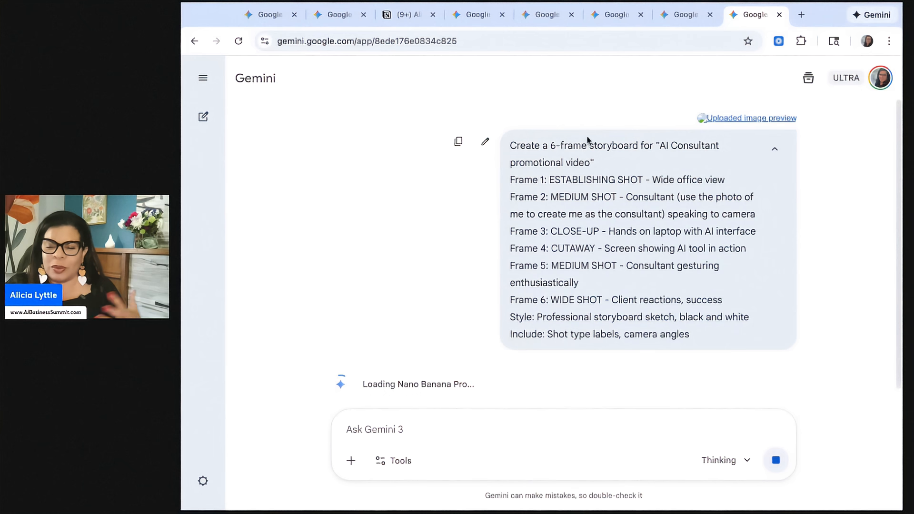
mouse_move(604, 164)
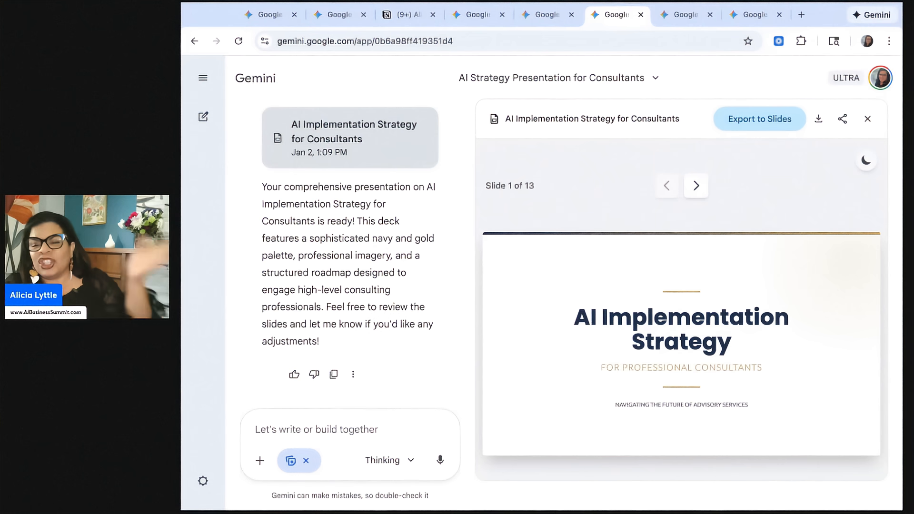
mouse_move(695, 186)
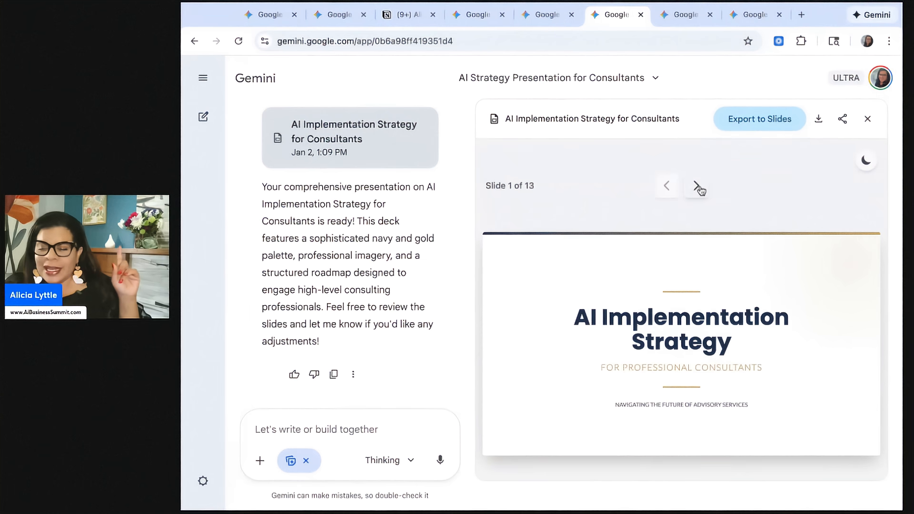
- Page through the strategy deck preview to the final Image Sources slide
click(697, 185)
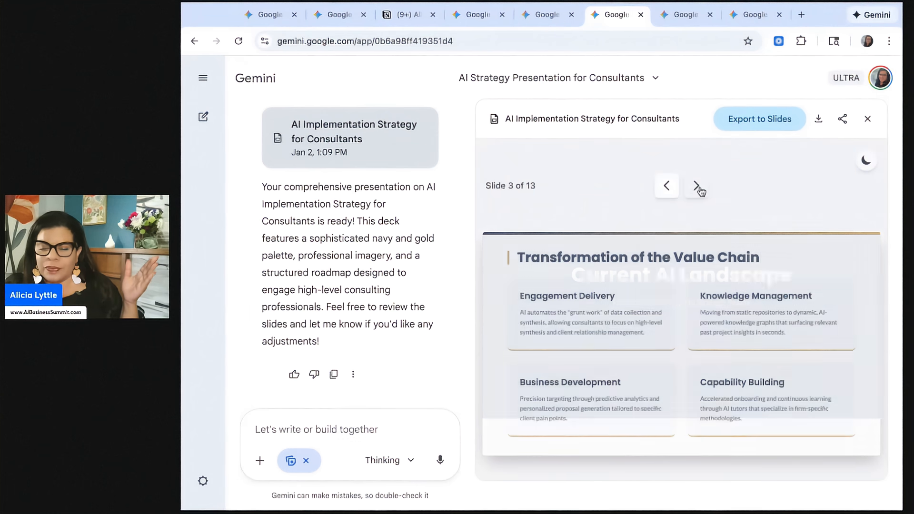
click(696, 185)
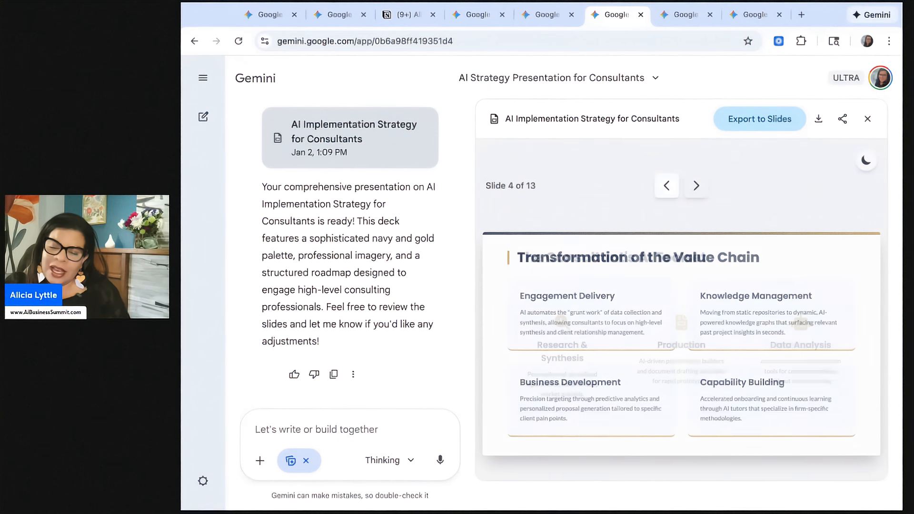
click(695, 186)
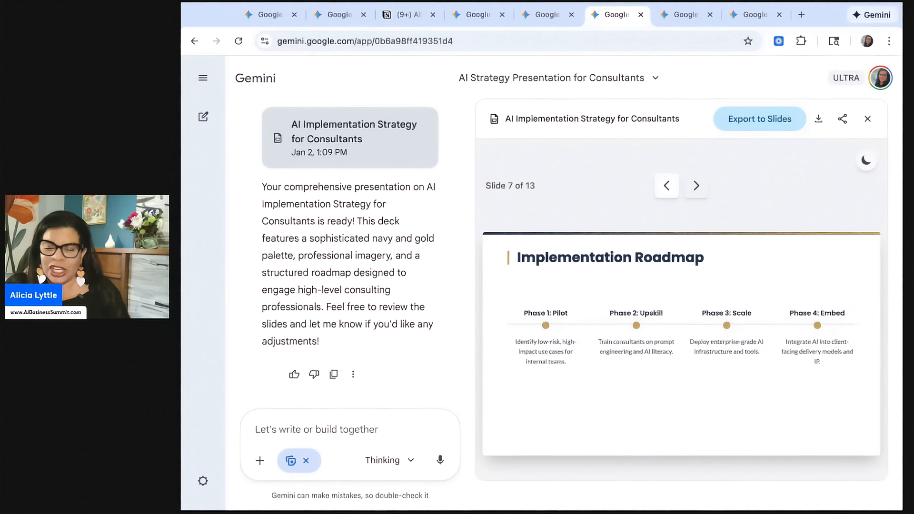
click(695, 186)
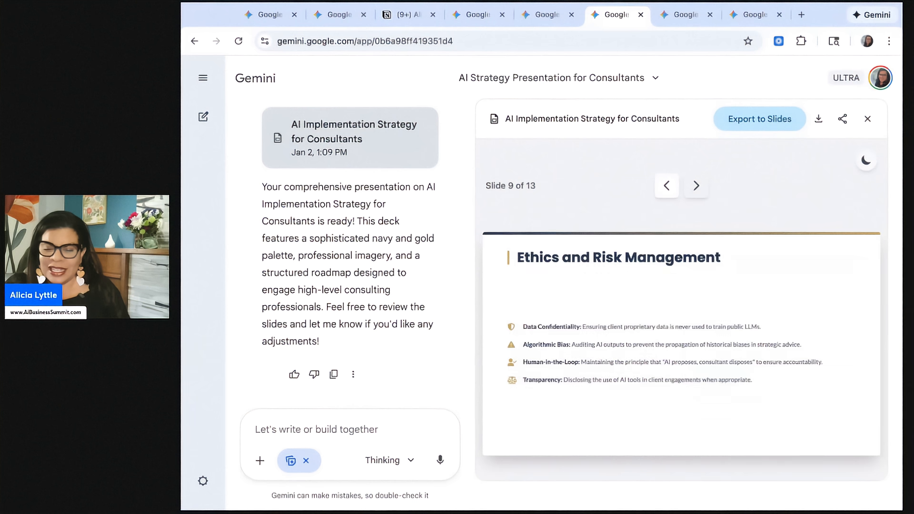
click(696, 186)
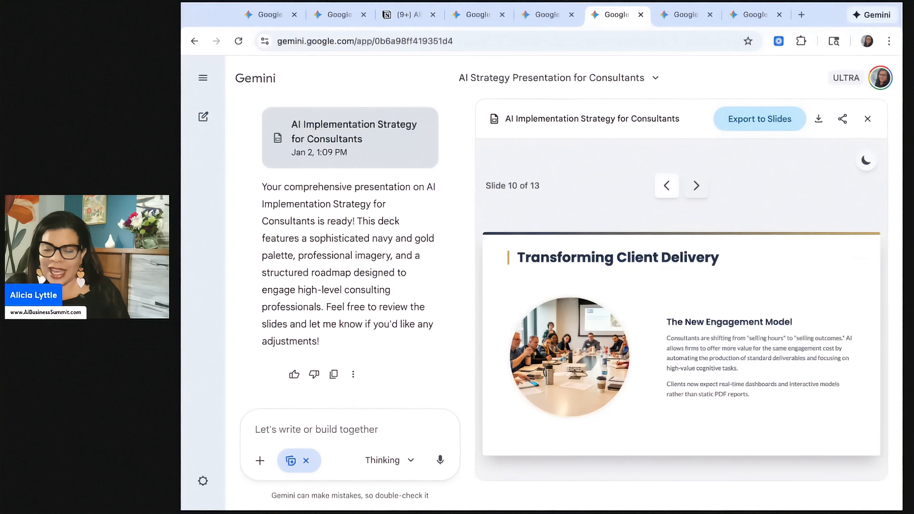
click(696, 186)
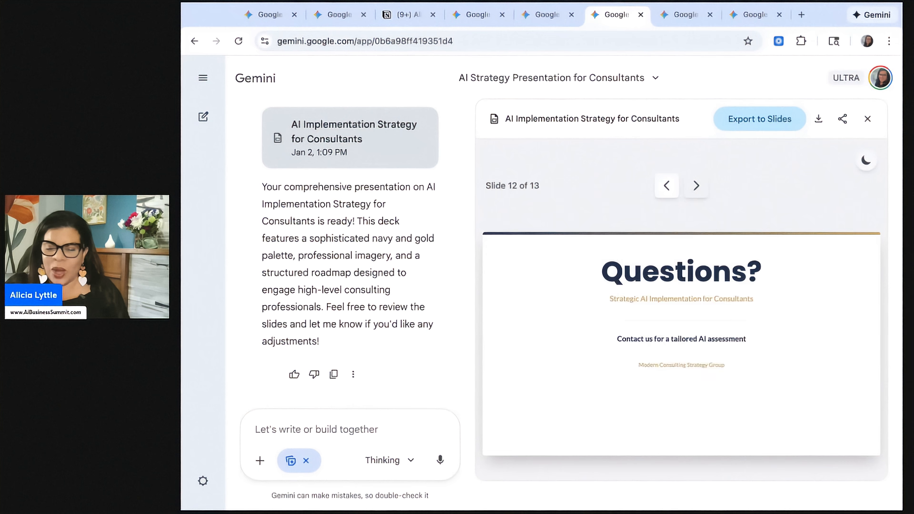
click(695, 185)
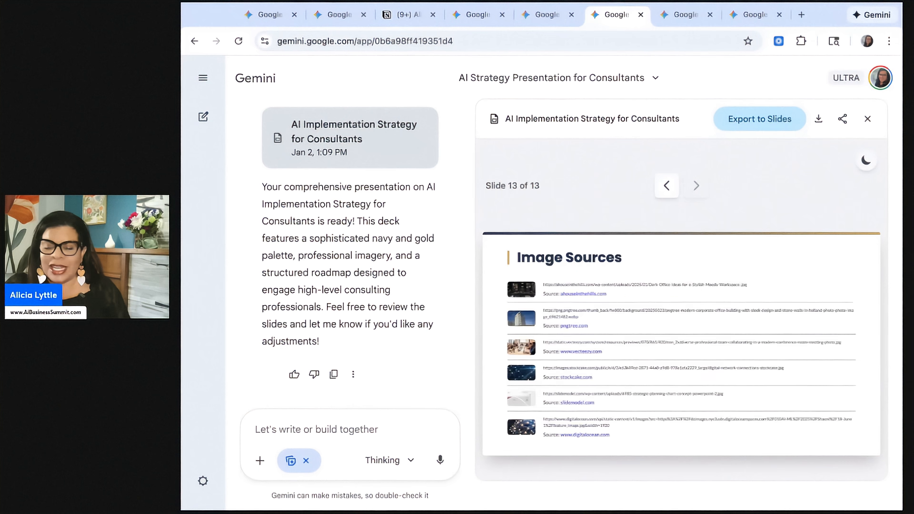
mouse_move(658, 198)
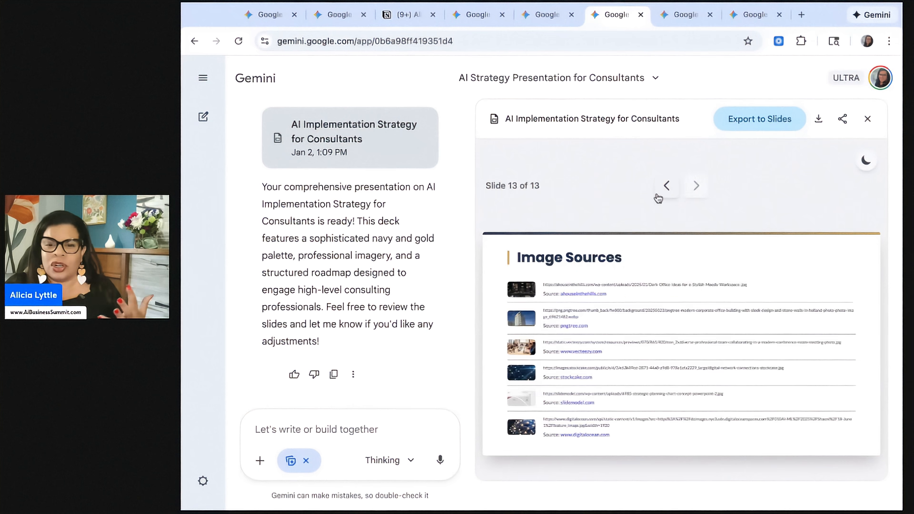
- Return to the Questions slide and download the presentation as a PDF
click(666, 186)
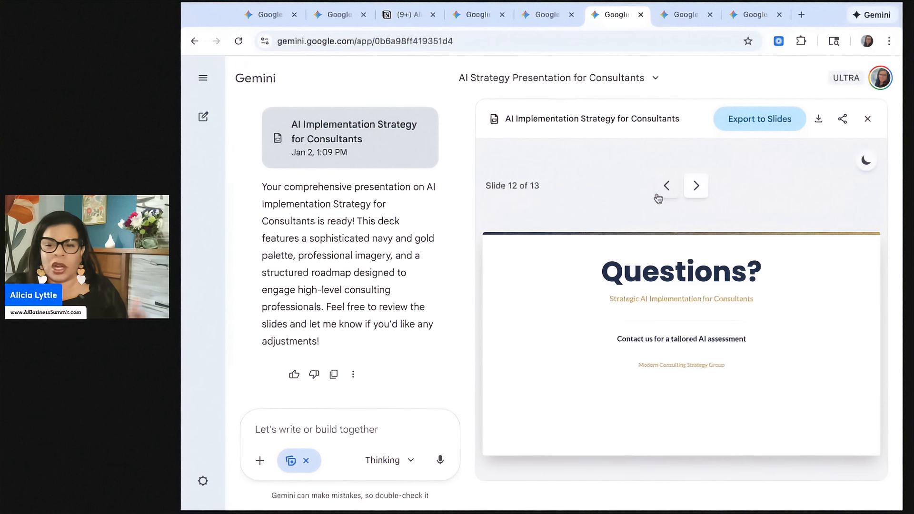
click(761, 119)
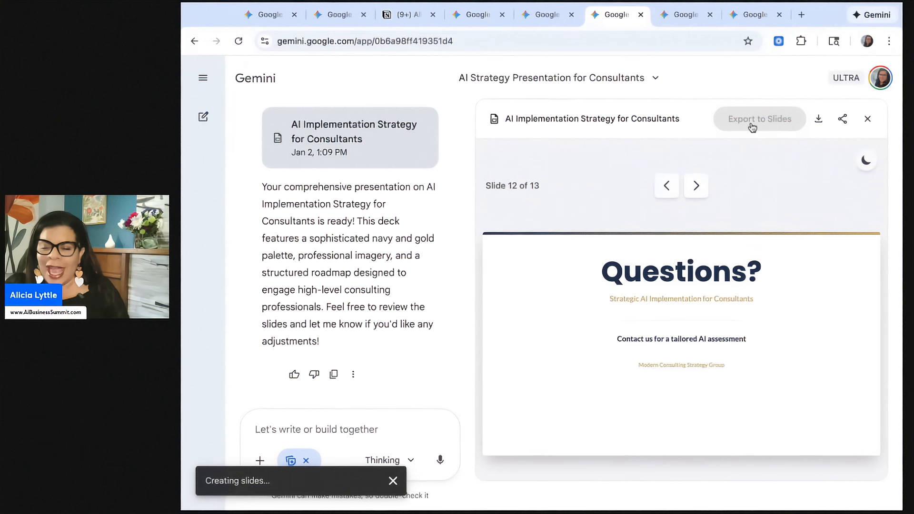
mouse_move(820, 119)
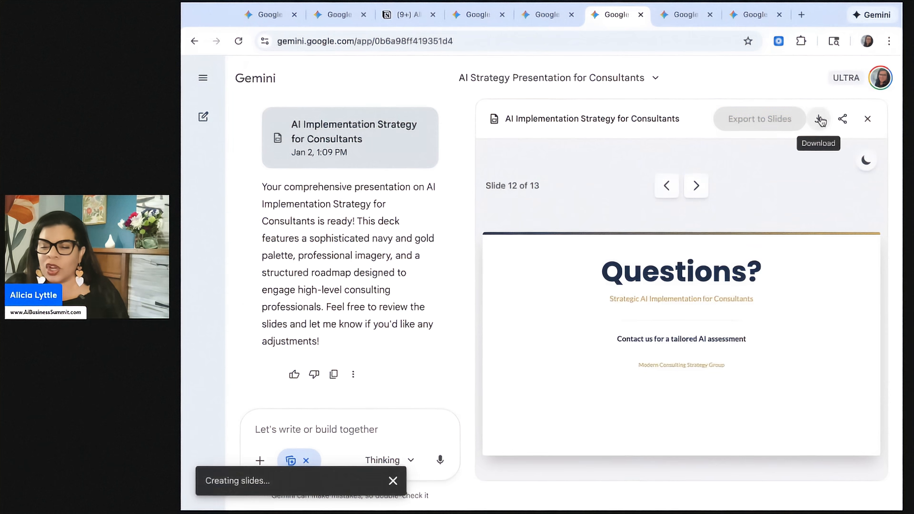
click(820, 119)
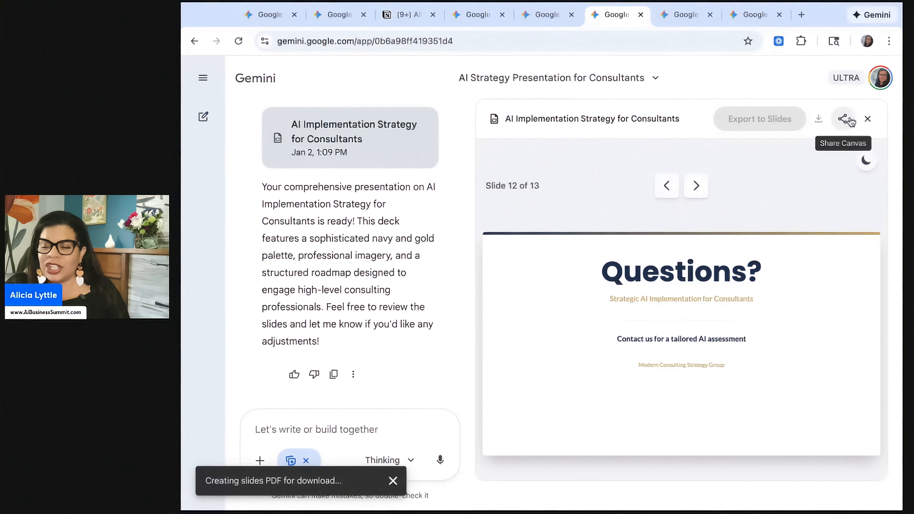
mouse_move(720, 190)
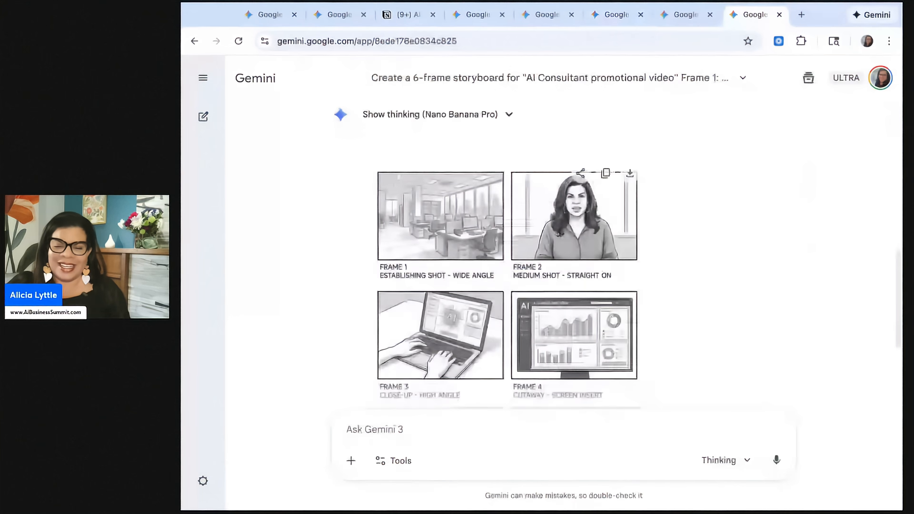
scroll(down, 3)
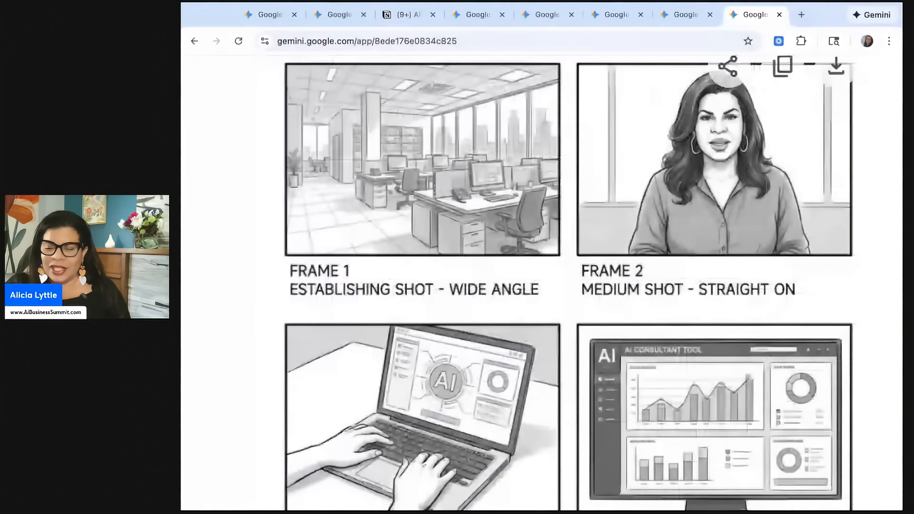
scroll(down, 3)
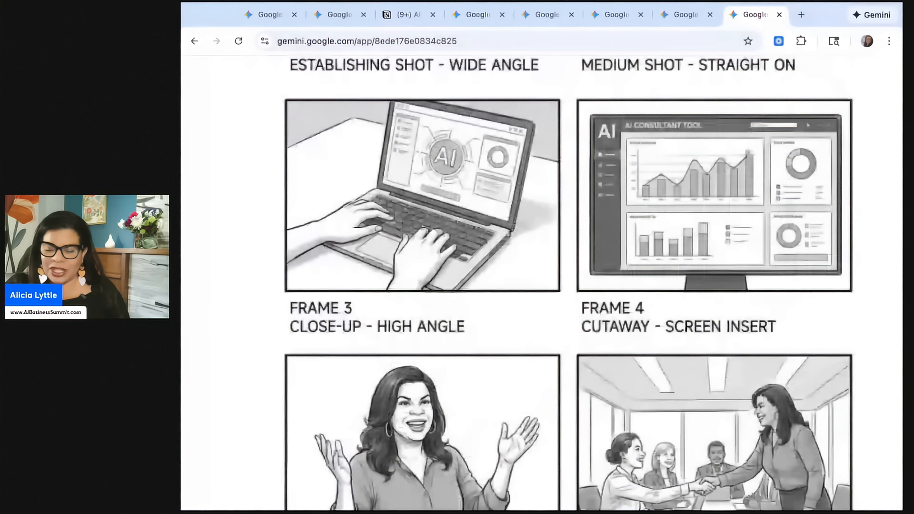
scroll(down, 3)
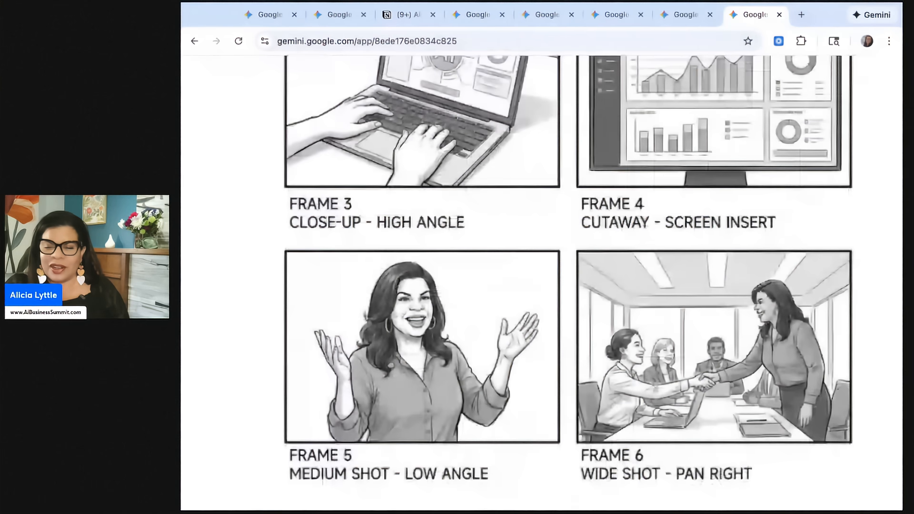
scroll(down, 3)
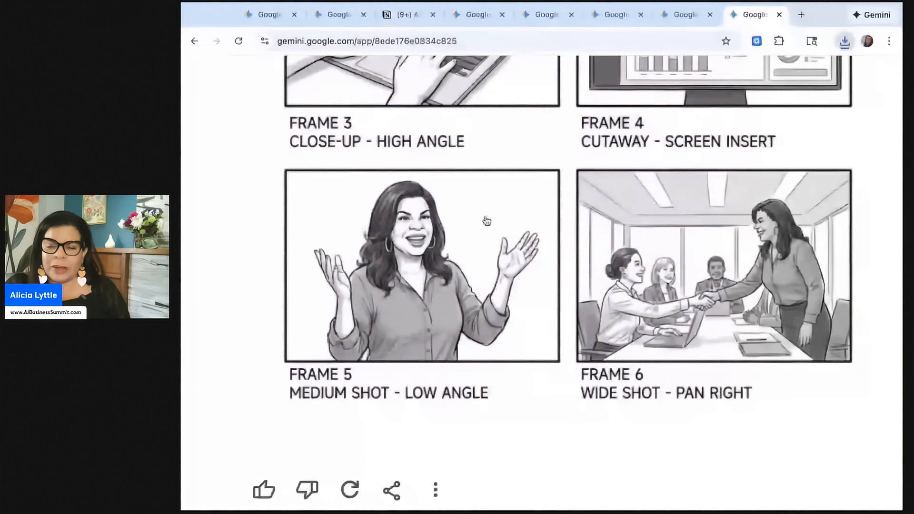
scroll(up, 3)
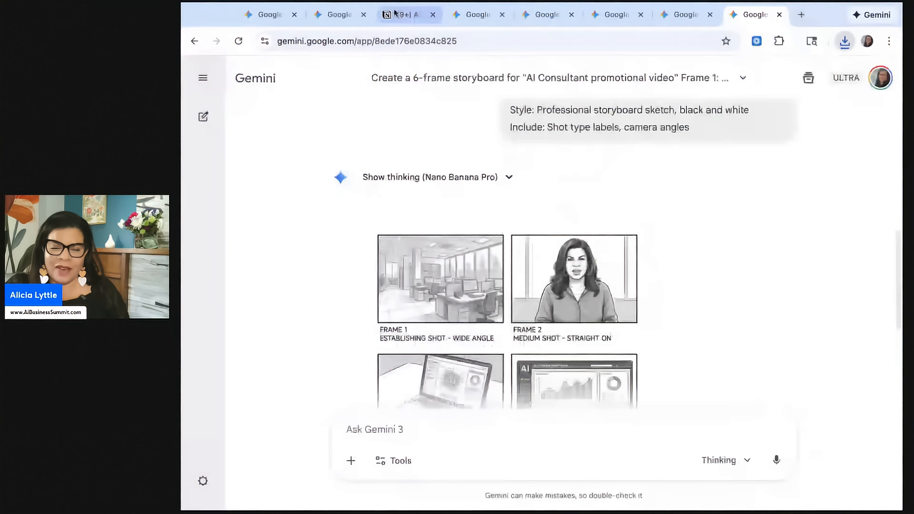
- Copy the conference poster prompt from Notion and attach Alicia Lyttle's photo in Gemini
click(401, 14)
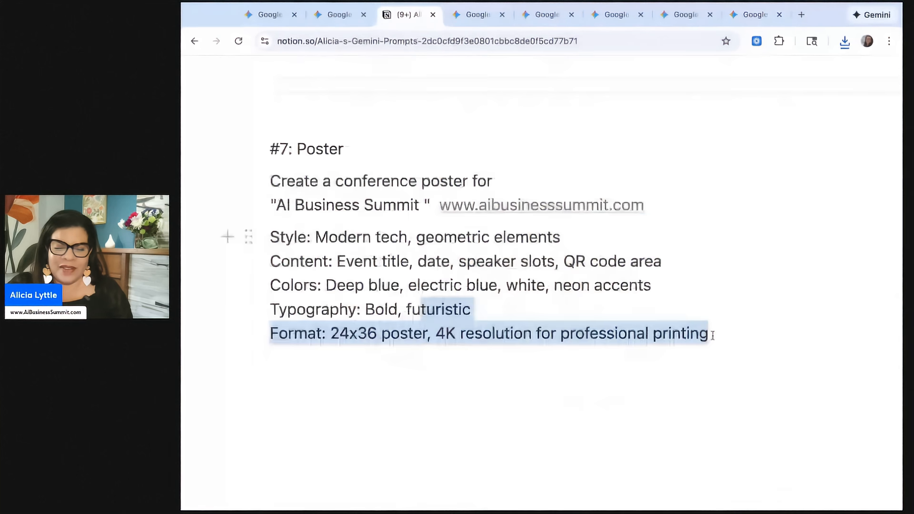
drag(270, 181, 709, 334)
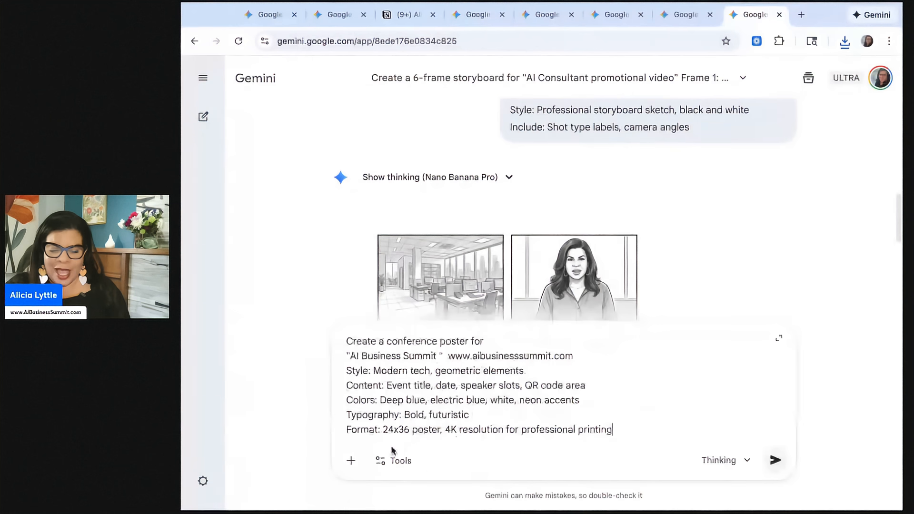
click(351, 461)
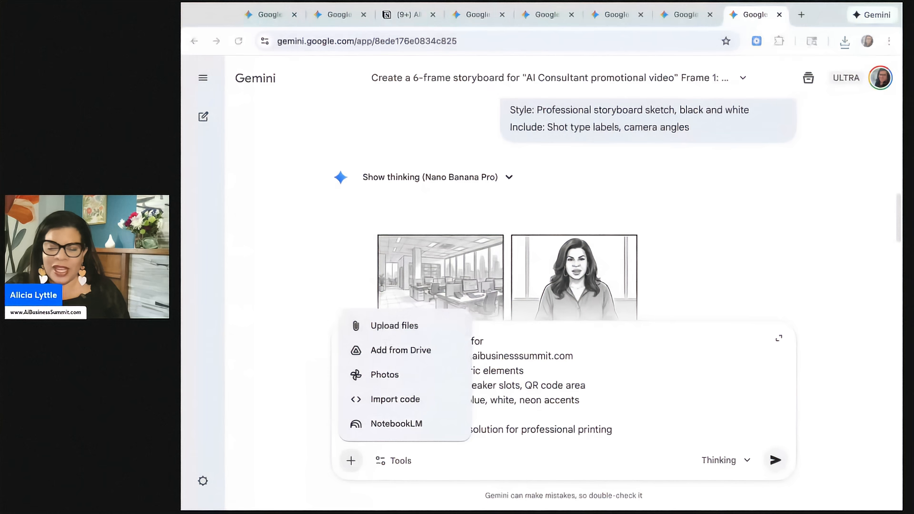
click(394, 325)
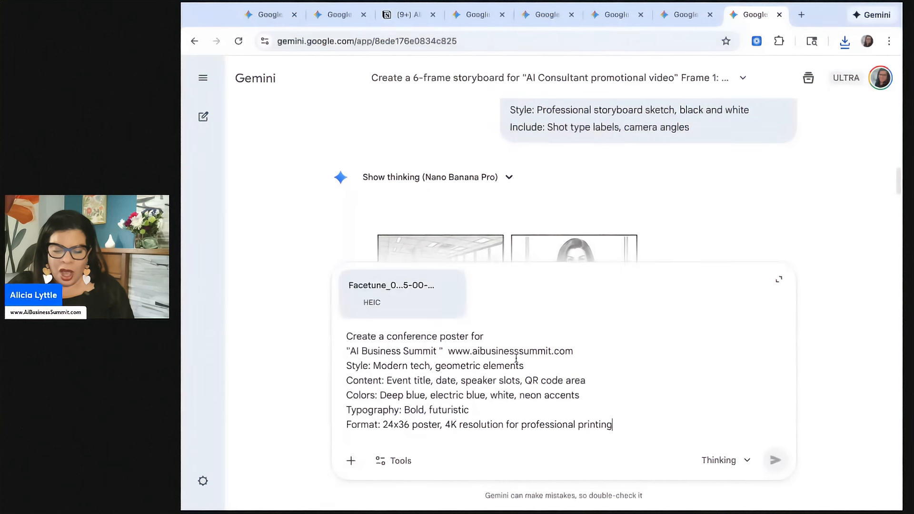
text(ALIci)
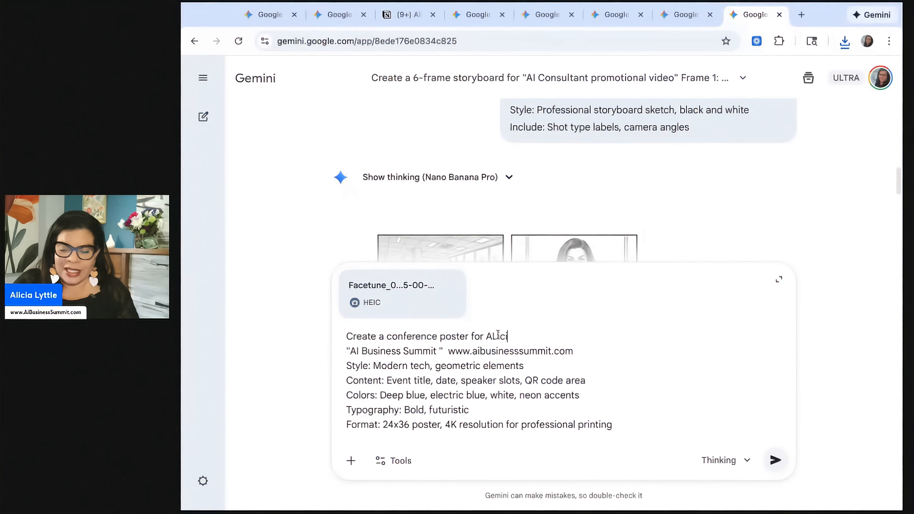
text(Alicia L)
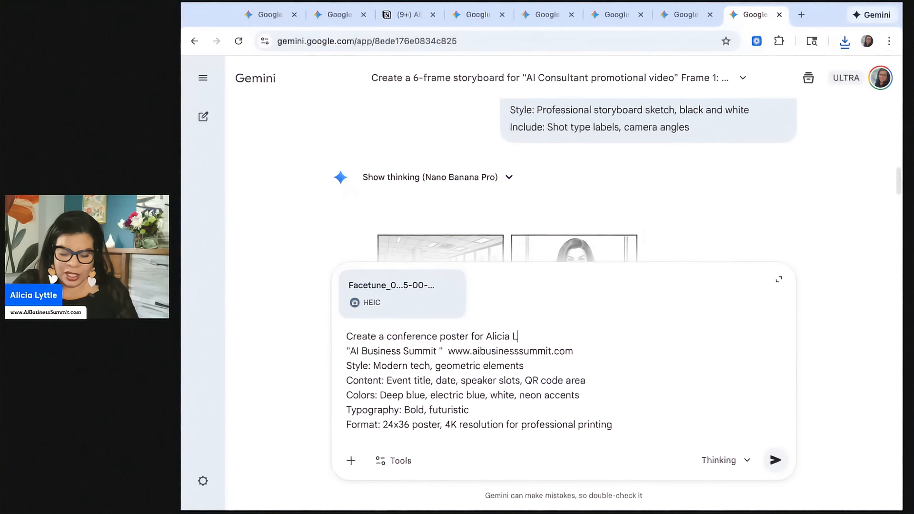
text(yttle's)
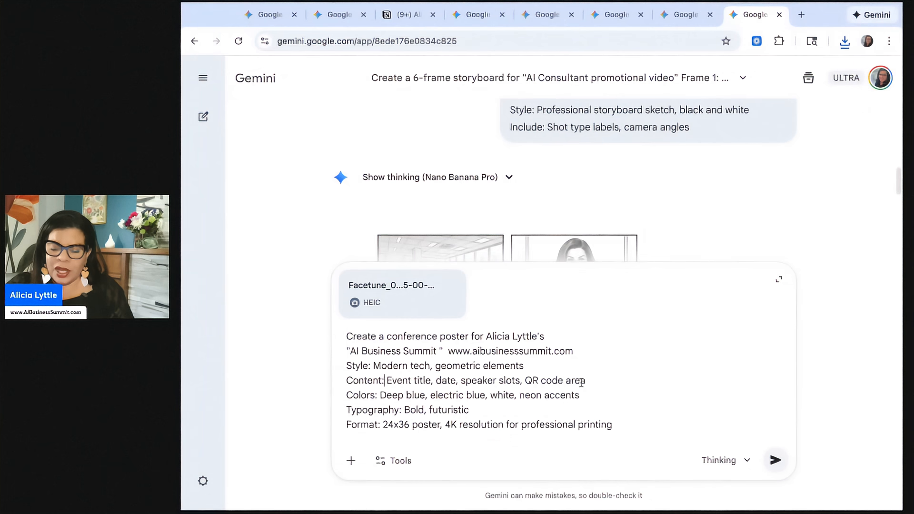
- Replace the content line with 'Register Today' and submit the AI Business Summit poster request
drag(417, 381, 523, 380)
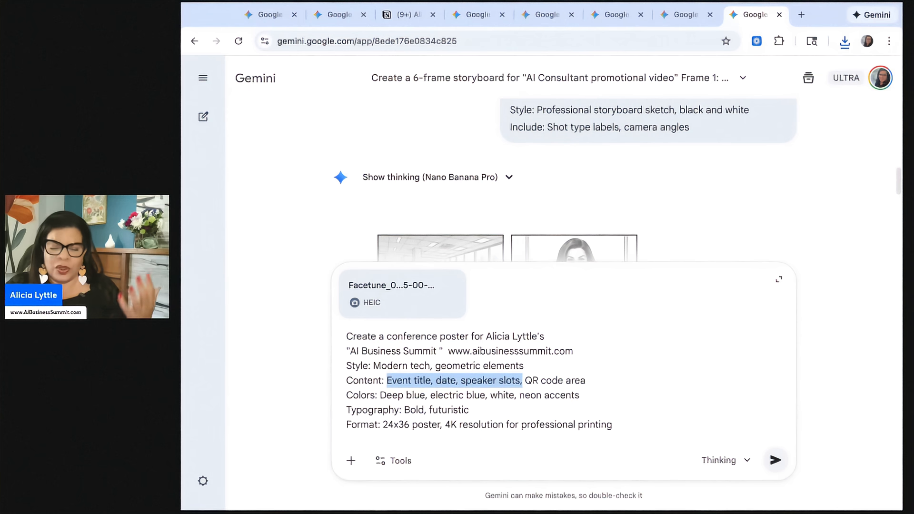
click(459, 380)
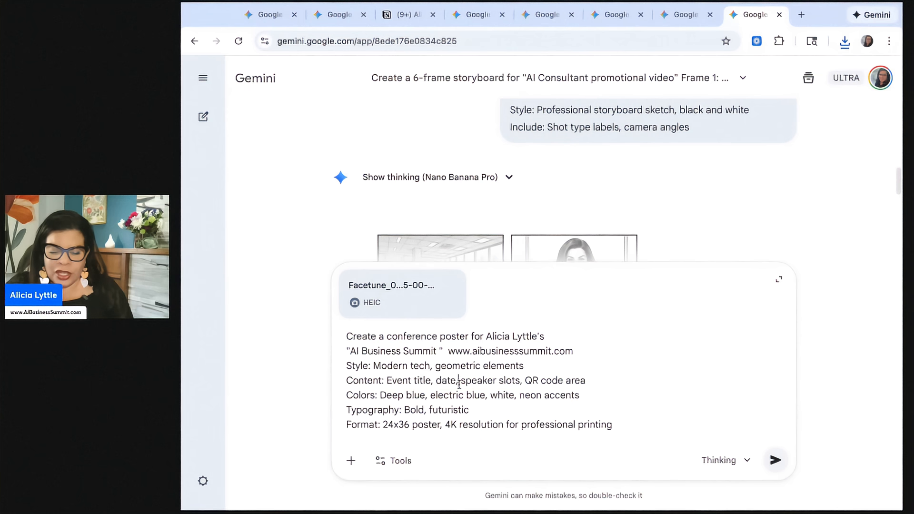
drag(387, 381, 458, 381)
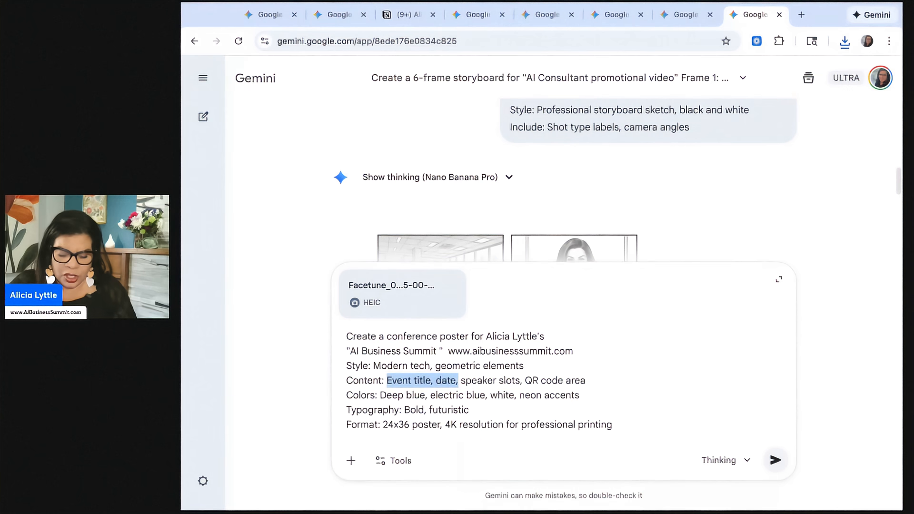
text(Regiter)
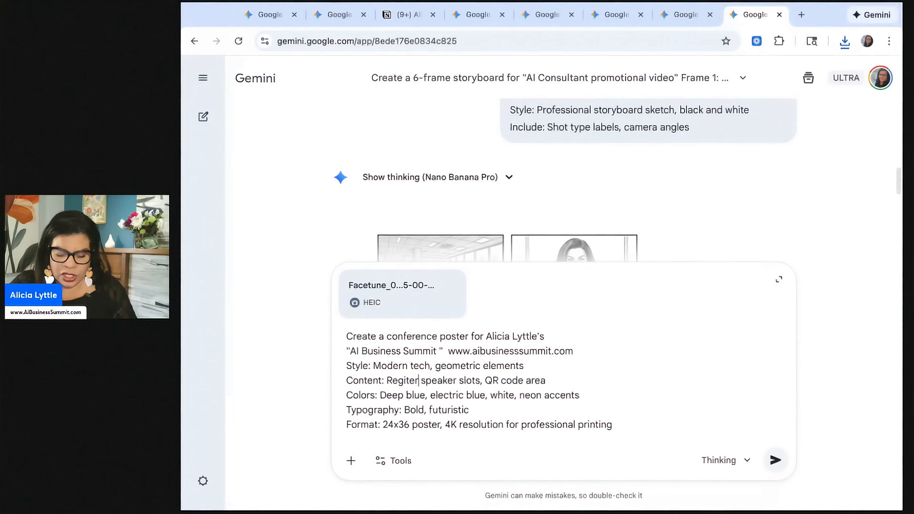
text(Today)
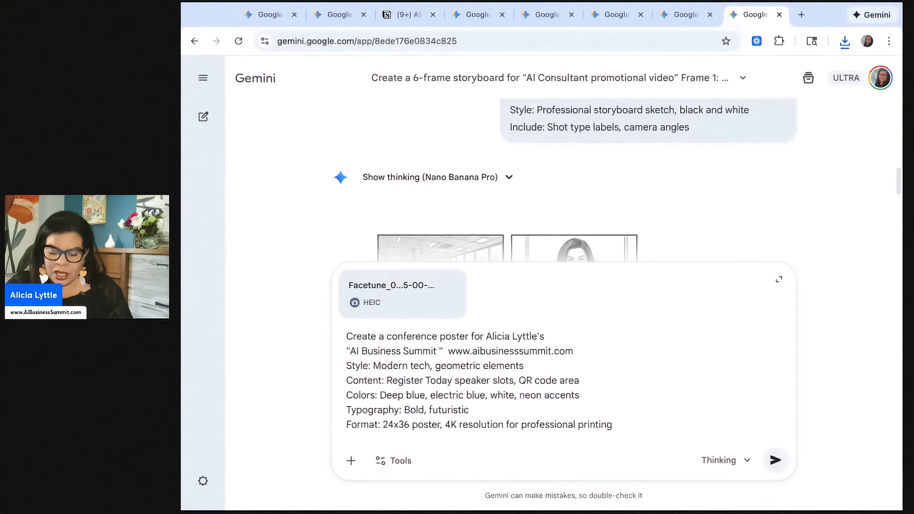
drag(473, 380, 580, 380)
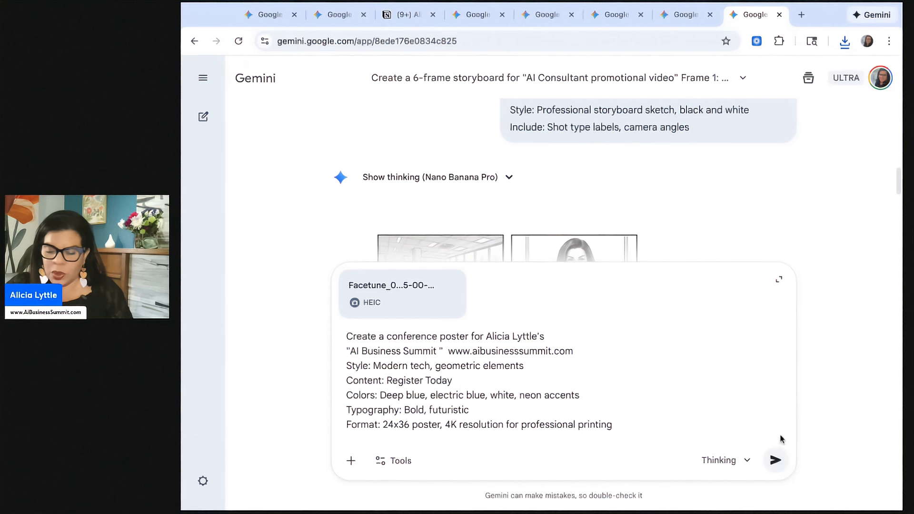
click(775, 461)
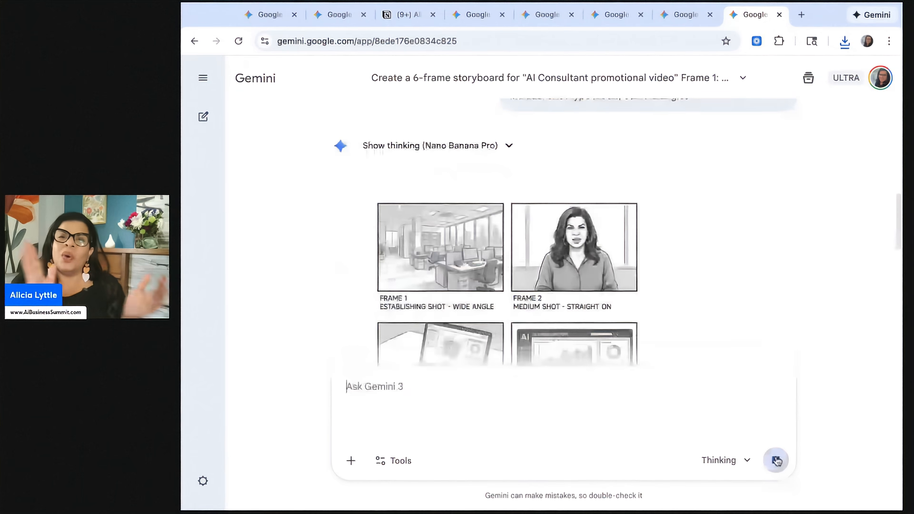
click(775, 461)
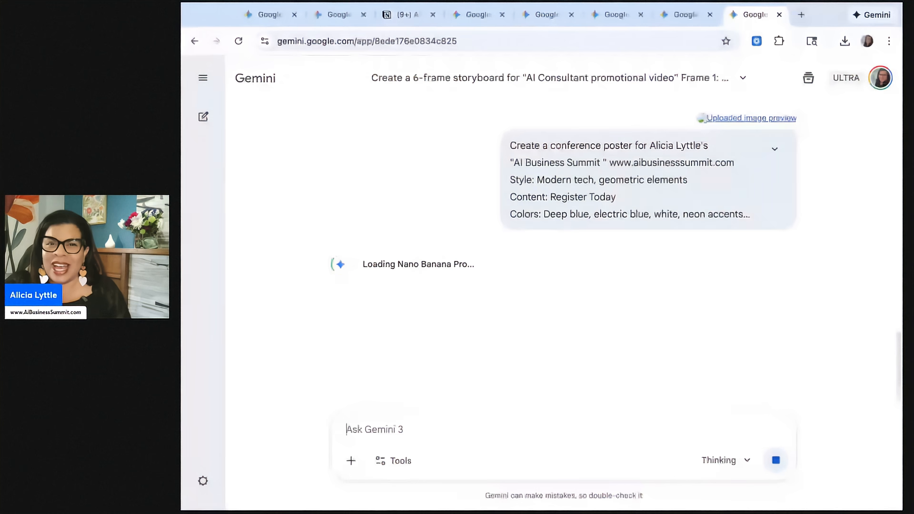
- Scroll back through the saved prompts page in Notion
click(402, 14)
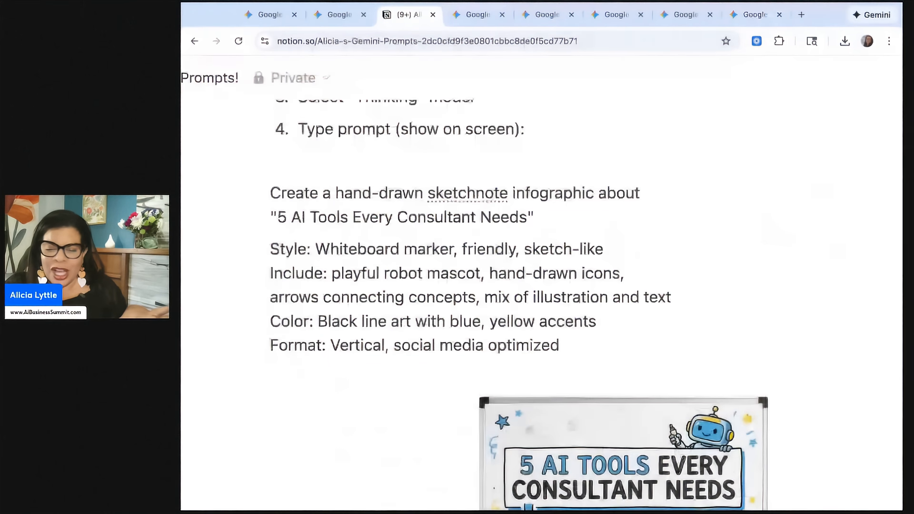
scroll(down, 3)
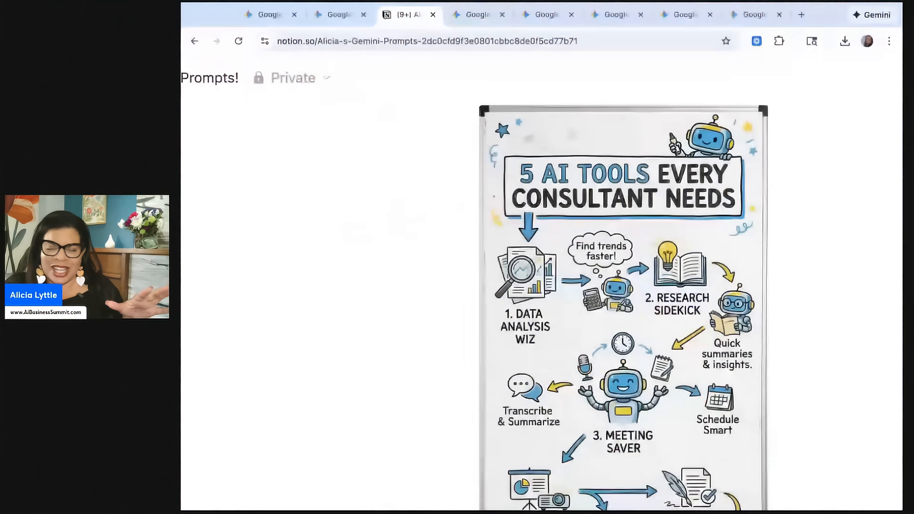
scroll(down, 3)
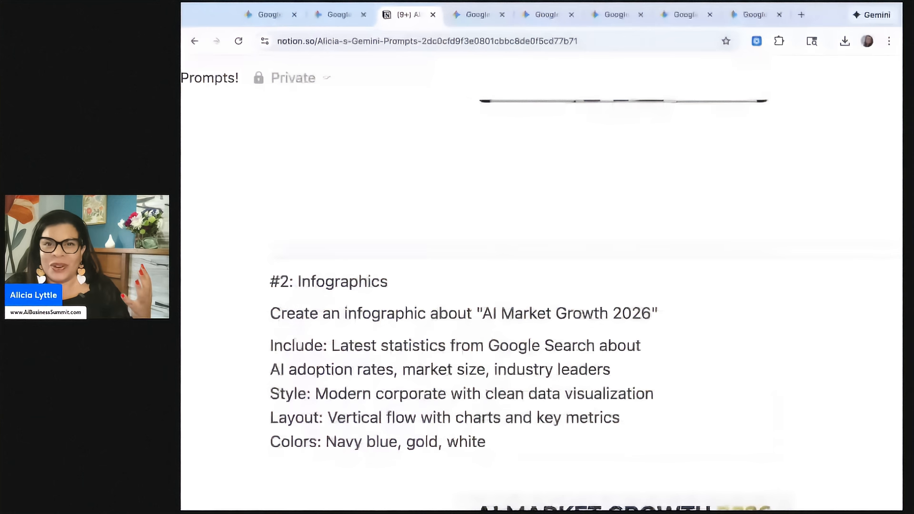
scroll(down, 3)
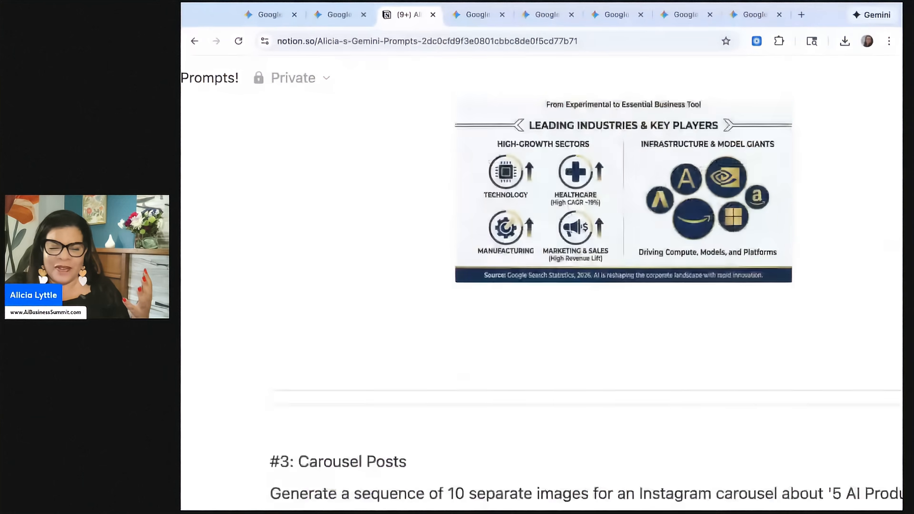
scroll(down, 3)
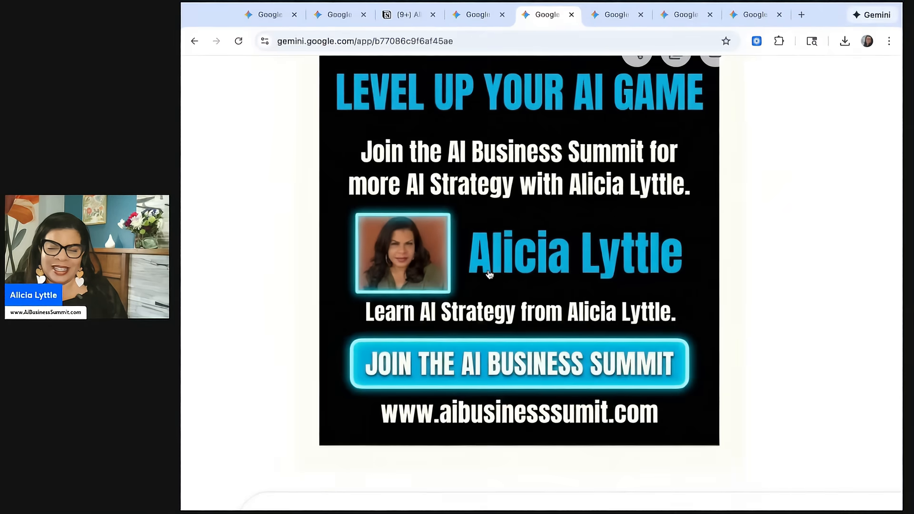
mouse_move(594, 123)
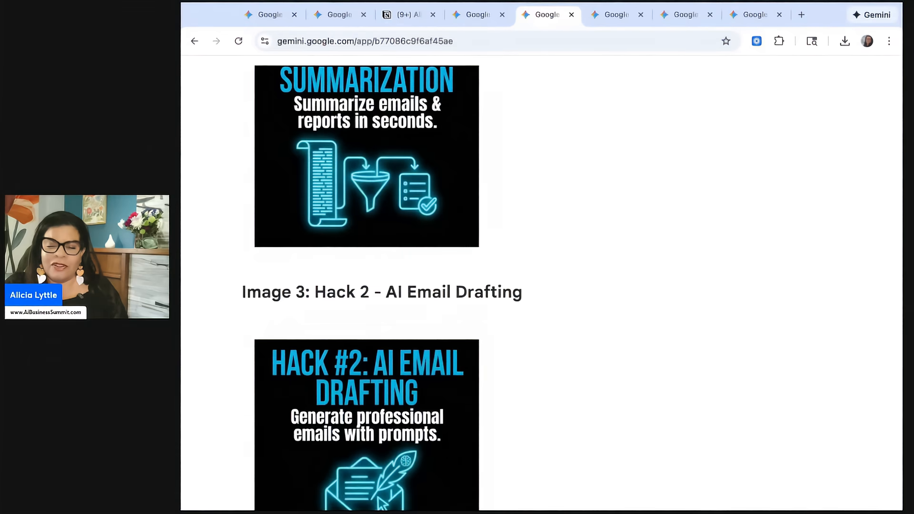
- Scroll the Notion page to the #5 comic strip prompt and its pasted panels
click(402, 14)
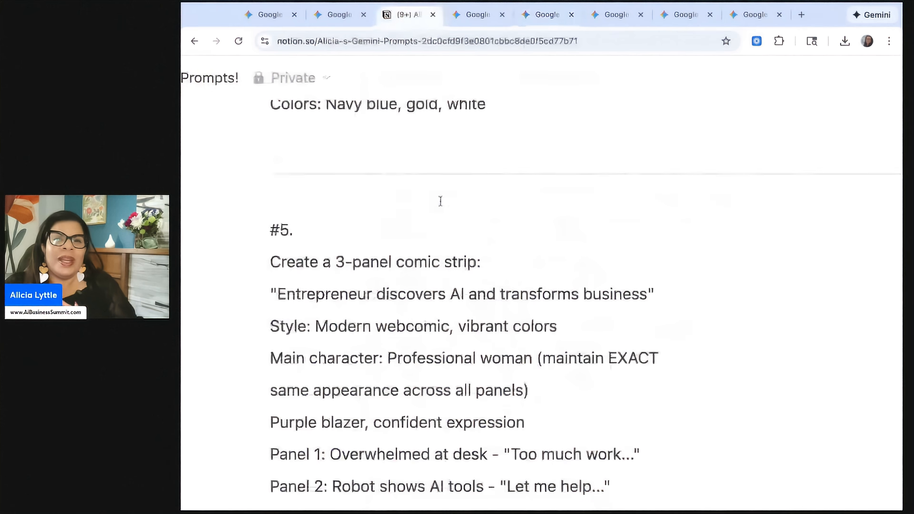
scroll(down, 3)
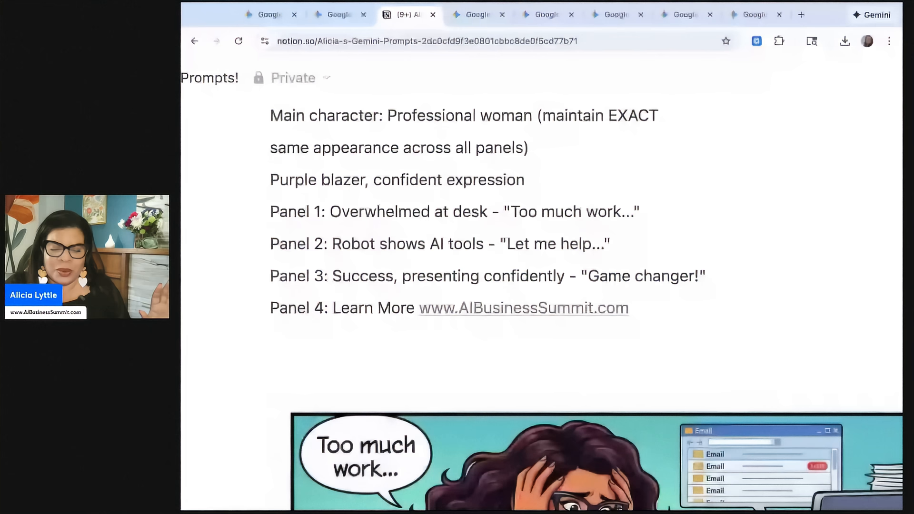
scroll(down, 3)
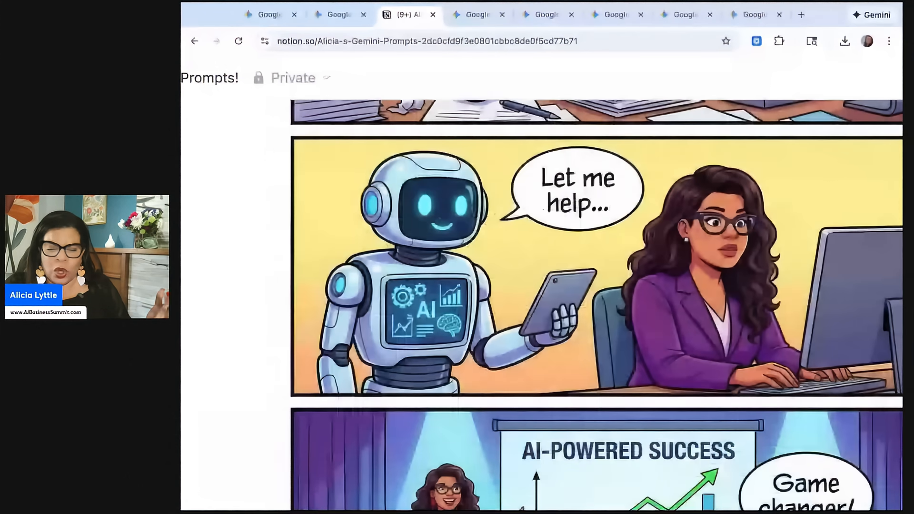